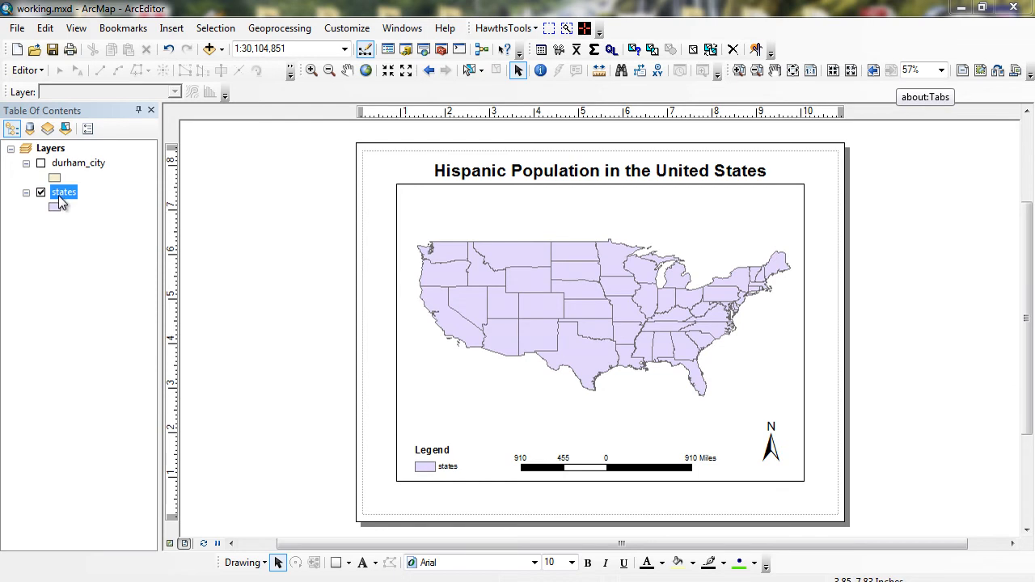
Inspect the states layer's properties and close them without changes
right_click(63, 191)
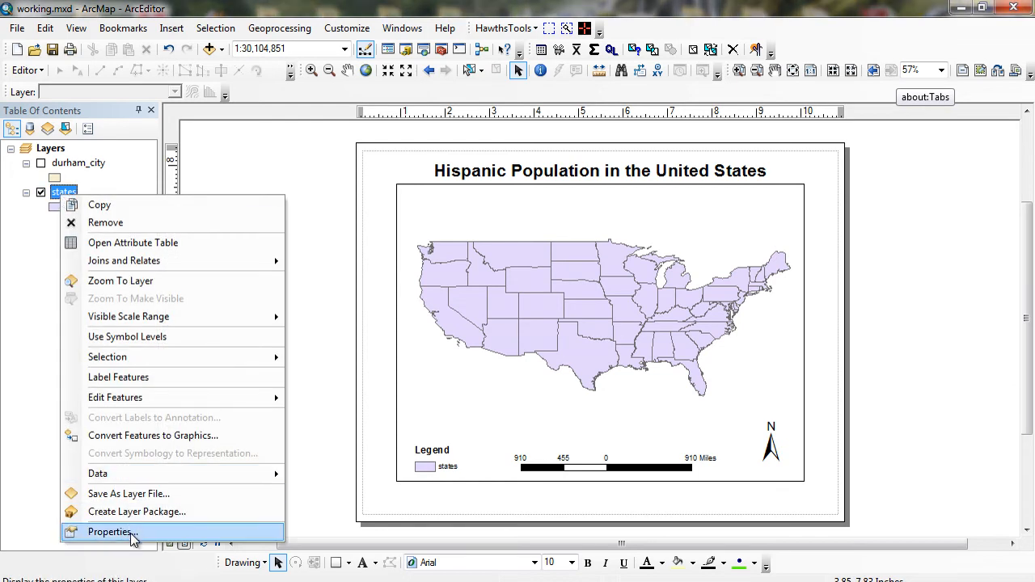
left_click(110, 531)
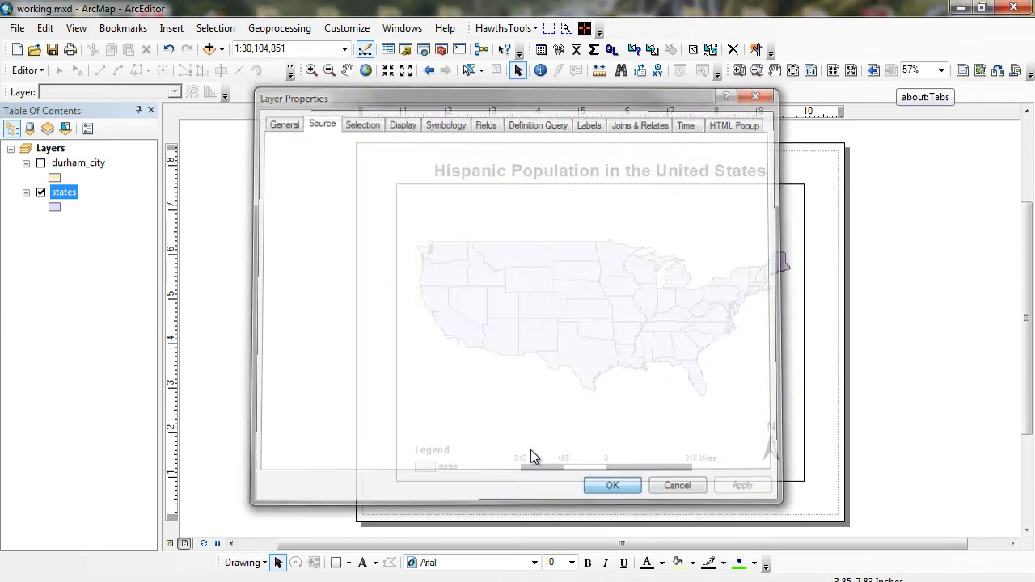
left_click(611, 486)
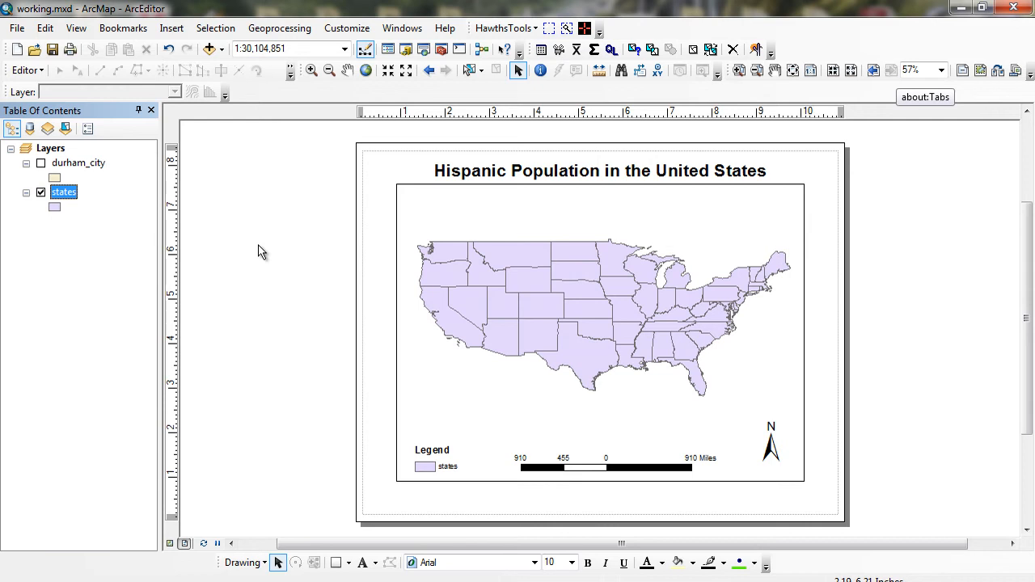
Bring up the Layers data frame's coordinate system settings, currently GCS_WGS_1984, and move the dialog aside
left_click(52, 149)
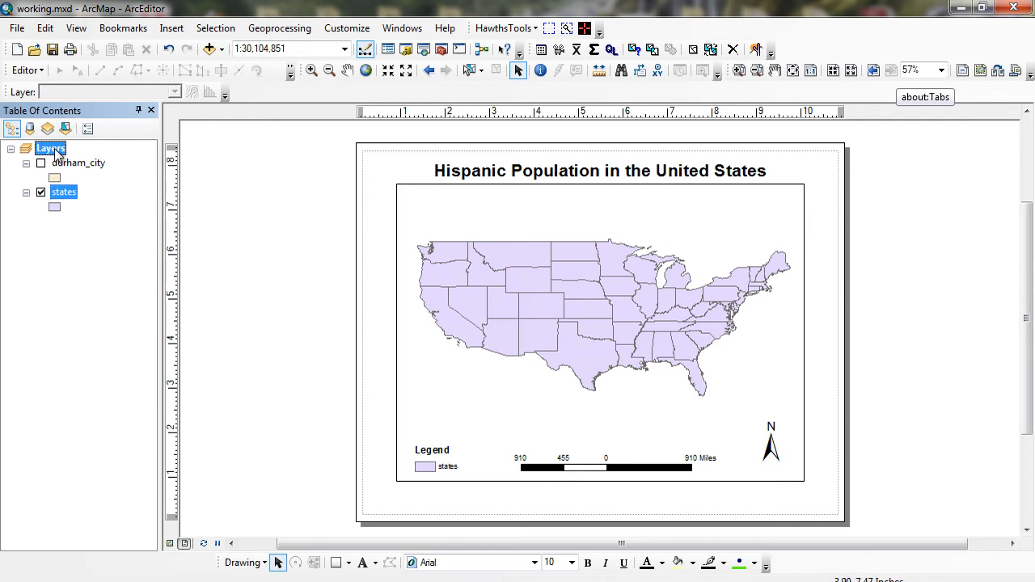
right_click(50, 148)
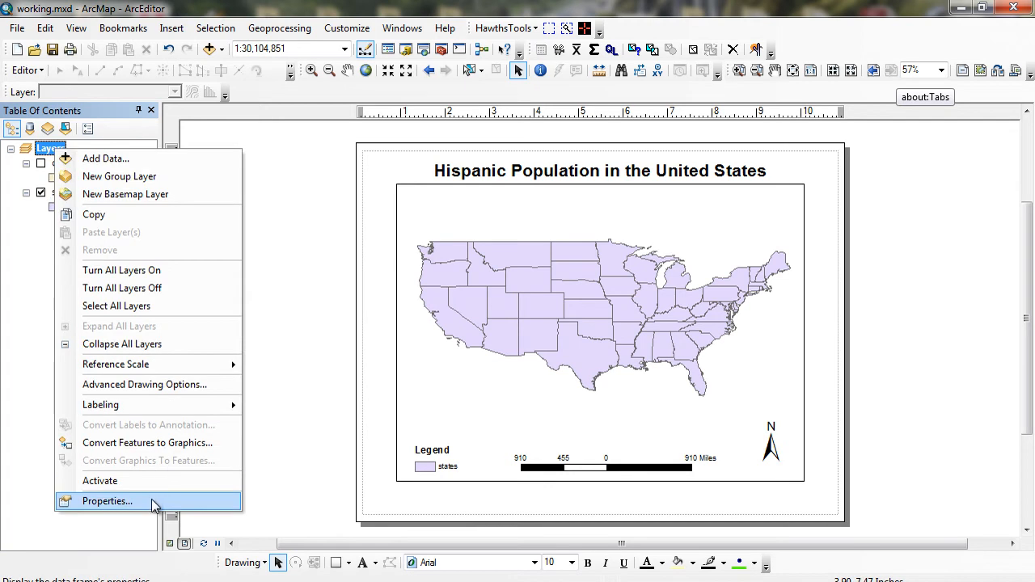
left_click(107, 501)
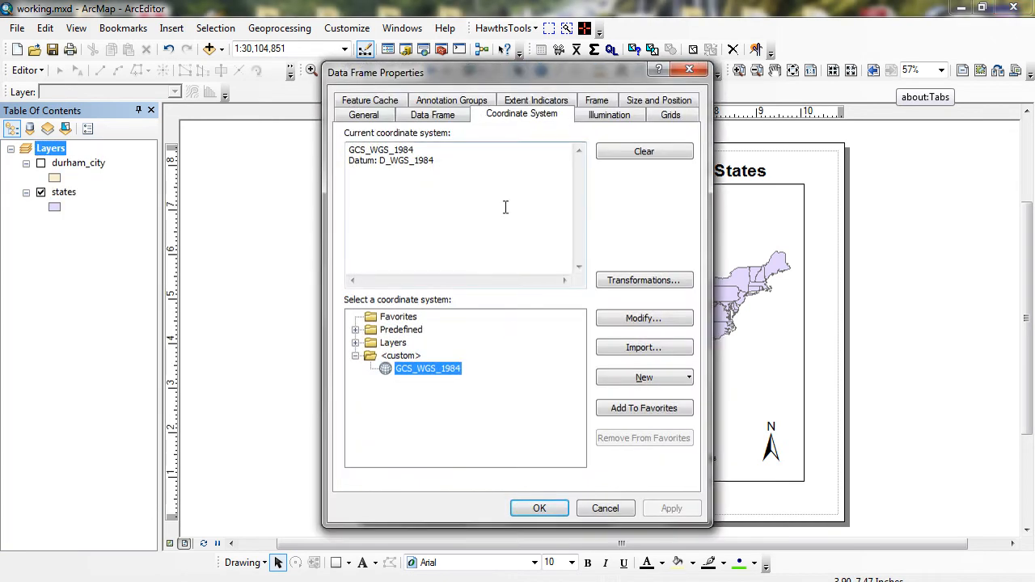
mouse_move(521, 168)
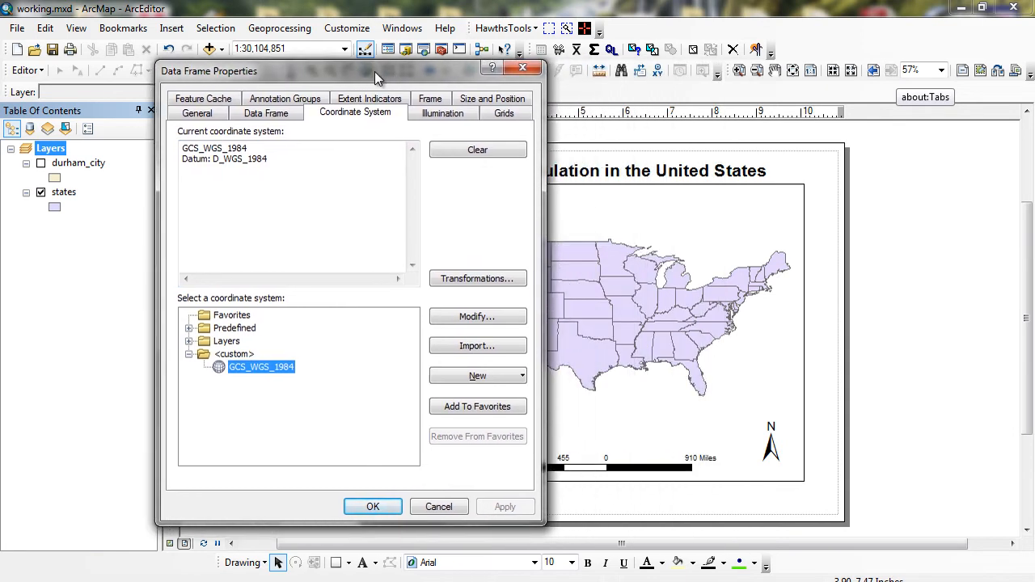
left_click_drag(372, 71, 420, 77)
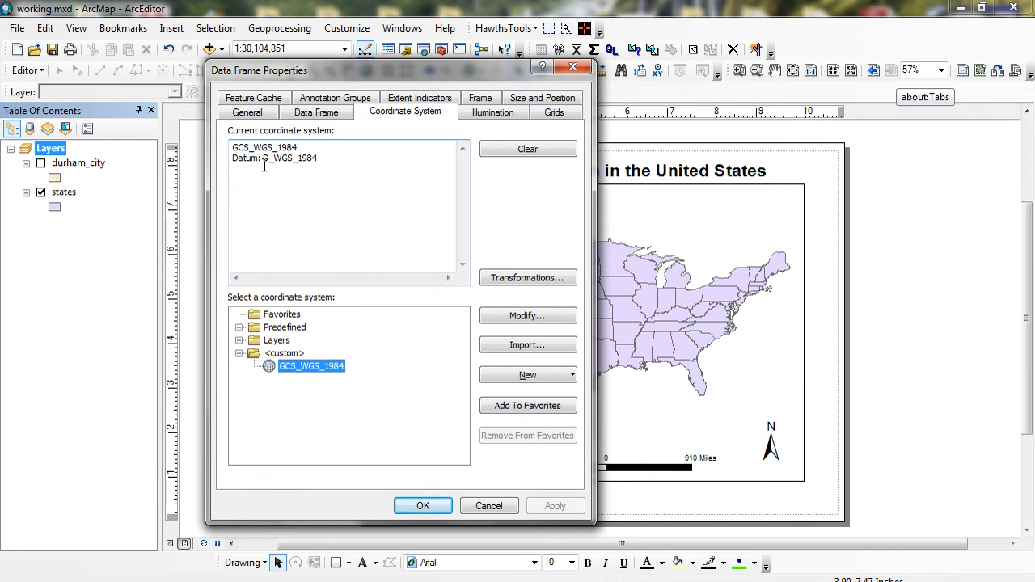
Set the data frame to Projected > Continental > North America Albers Equal Area Conic and apply it
left_click(240, 326)
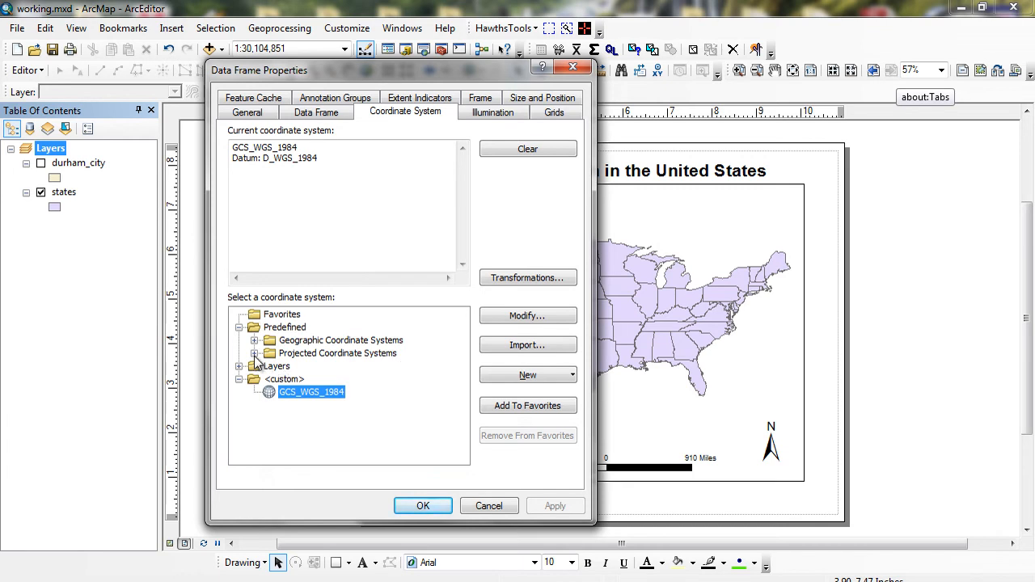
left_click(254, 353)
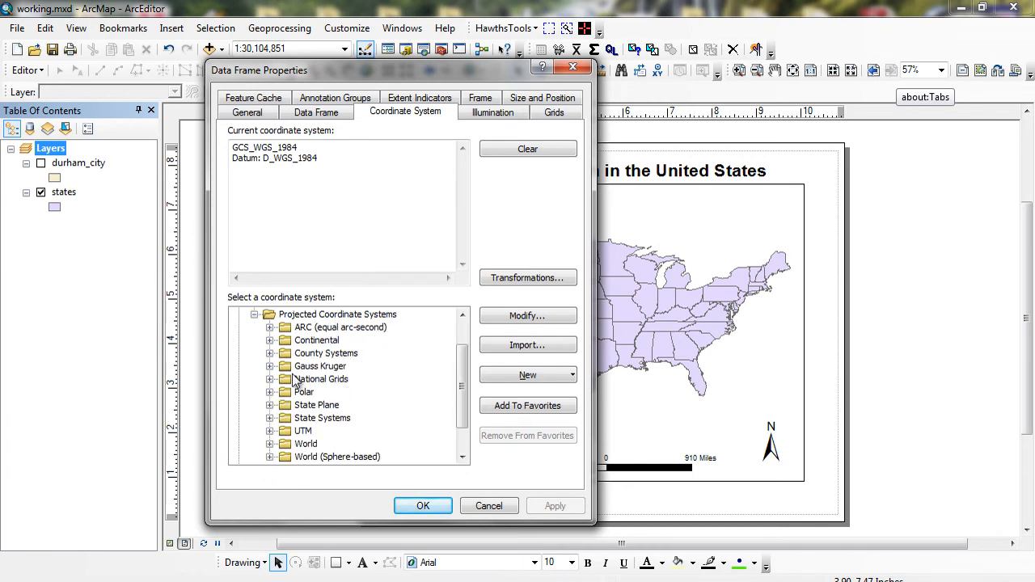
left_click(272, 340)
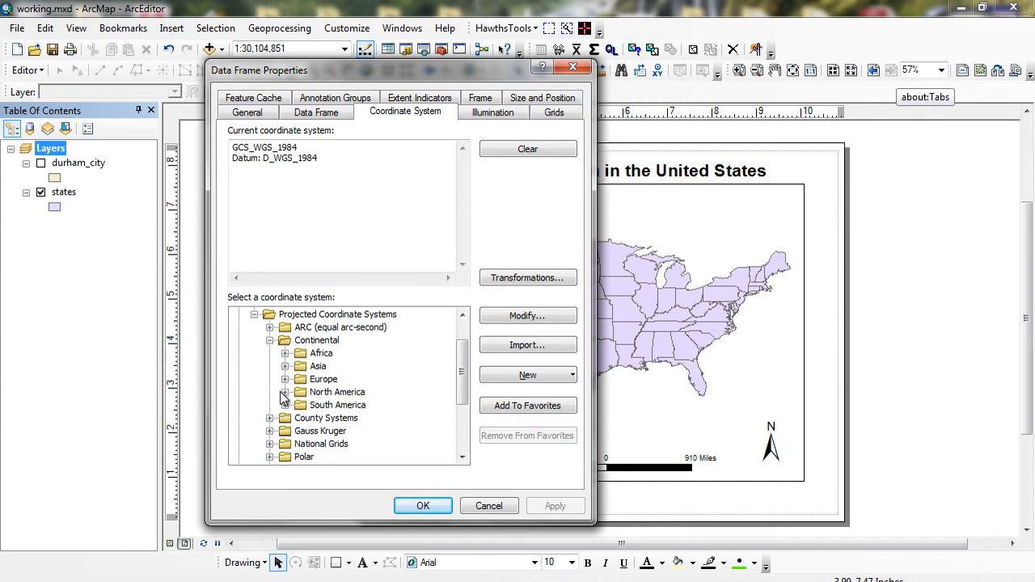
left_click(285, 393)
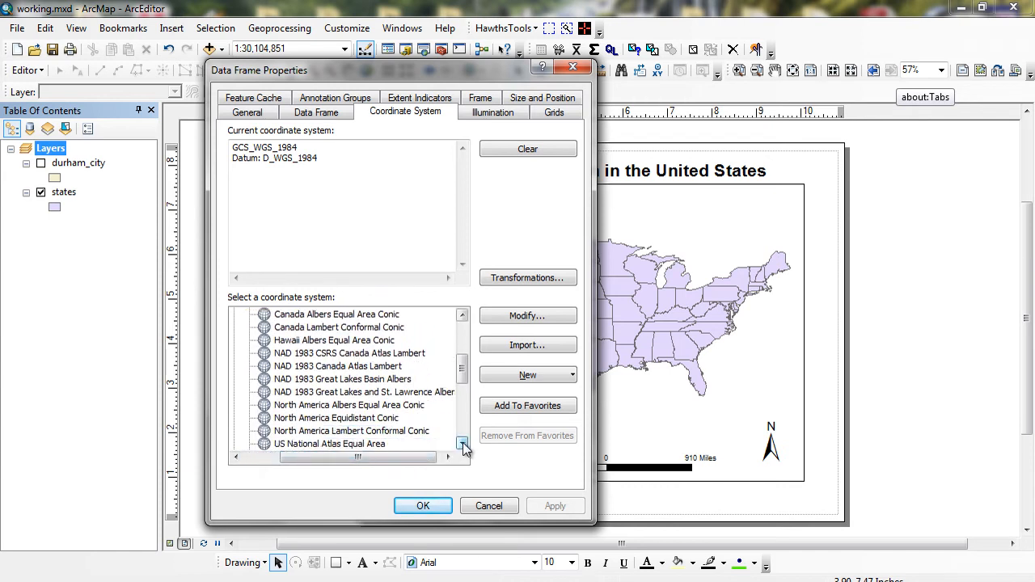
left_click(463, 446)
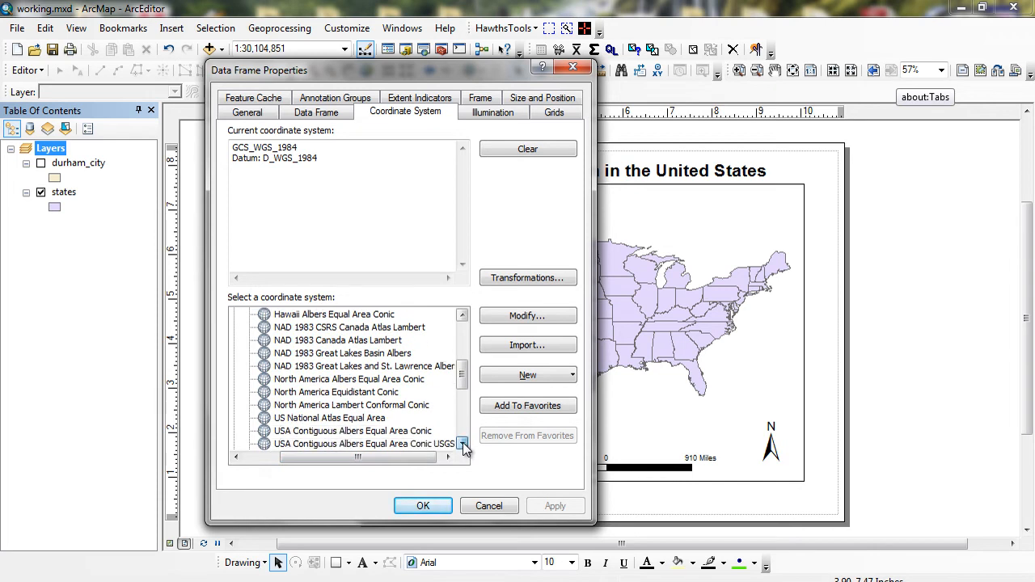
left_click(463, 446)
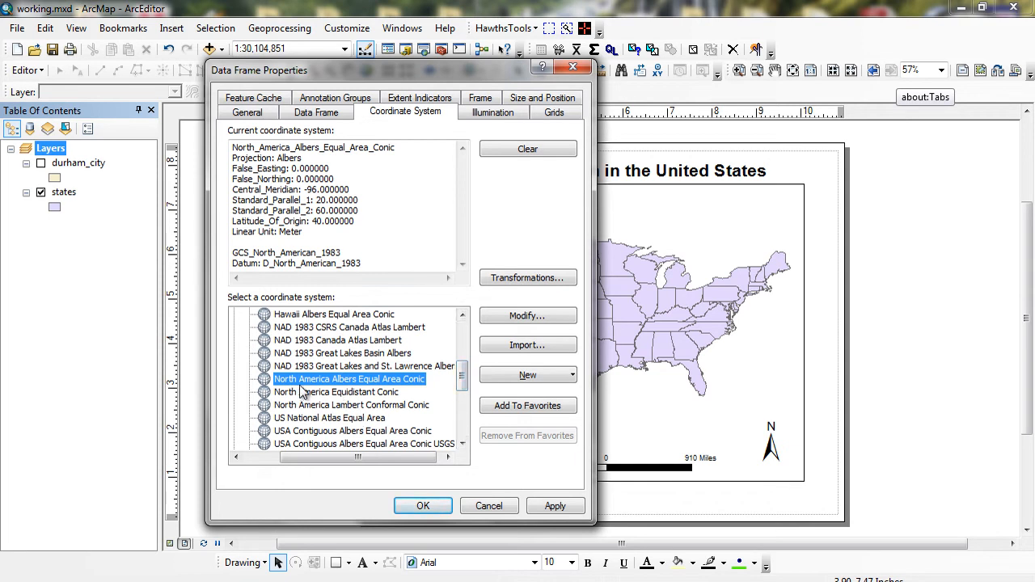
mouse_move(414, 486)
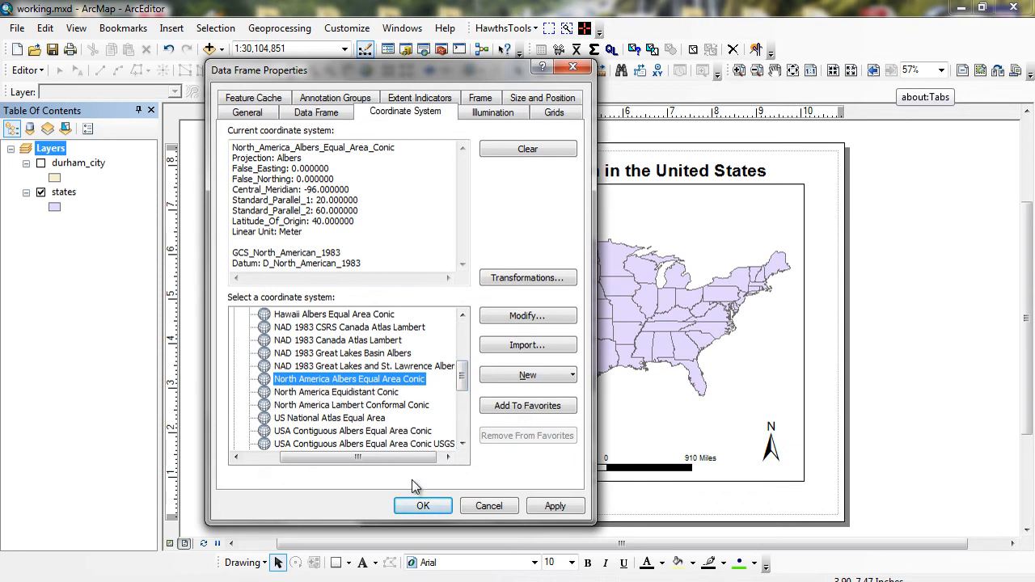
left_click(422, 505)
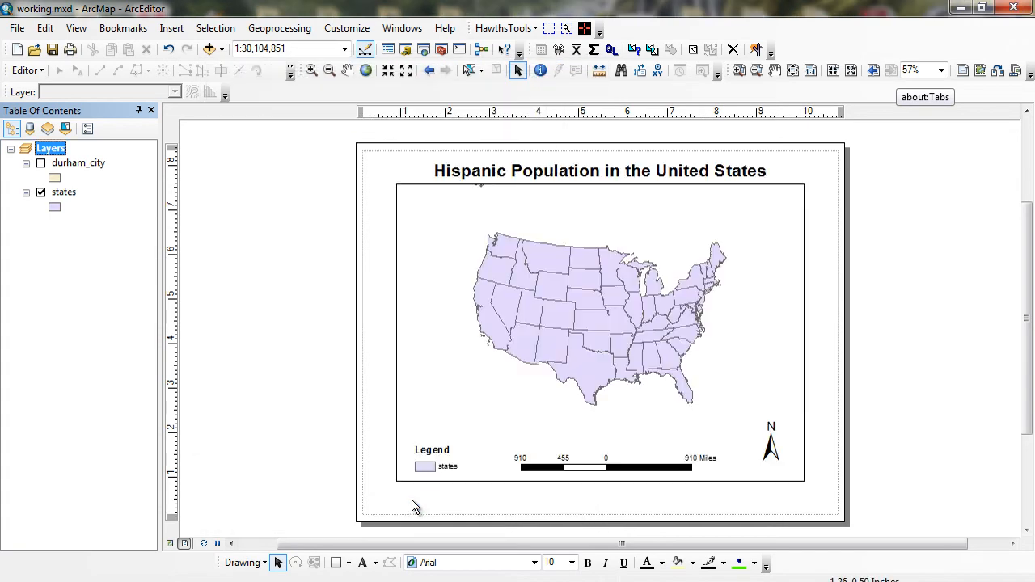
Zoom so the contiguous states fill the data frame at about 1:23,600,000, scale bar 740 miles
left_click(330, 71)
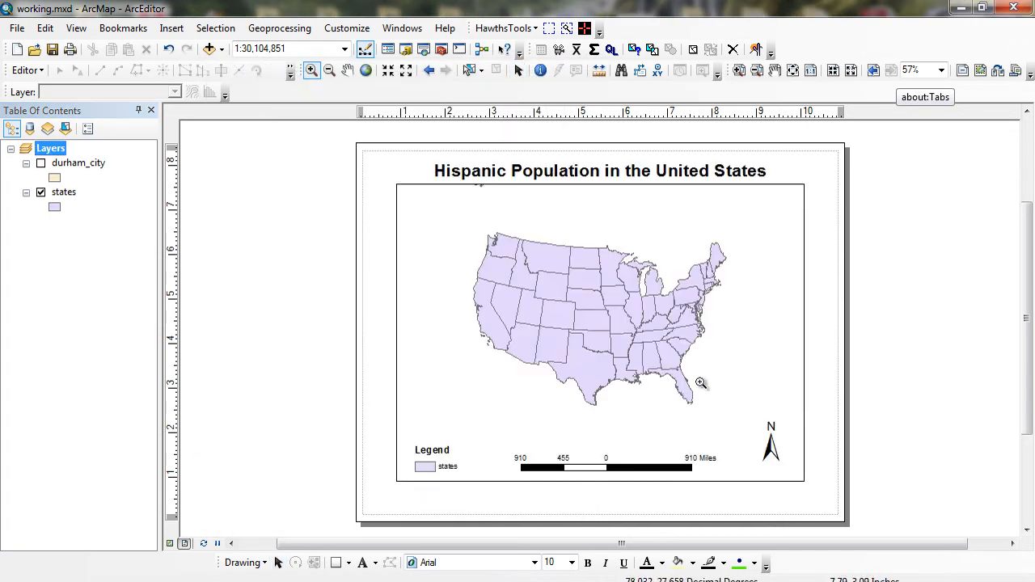
left_click(330, 71)
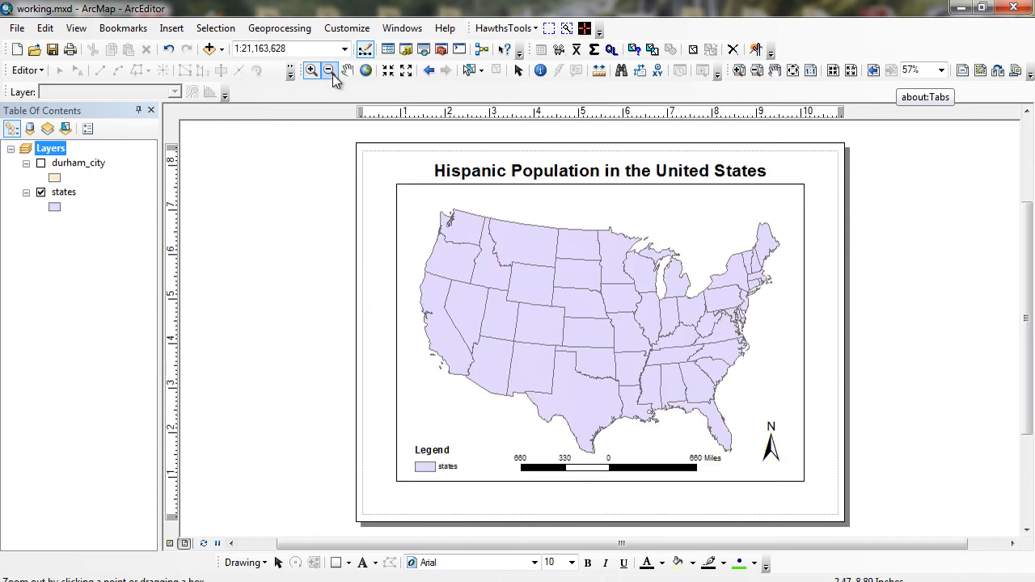
left_click(329, 71)
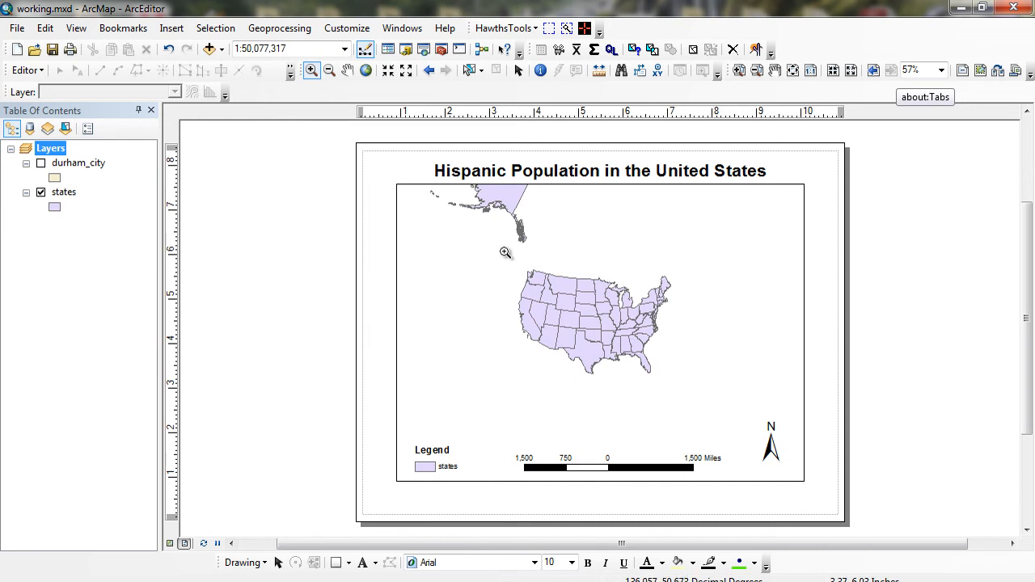
left_click(505, 252)
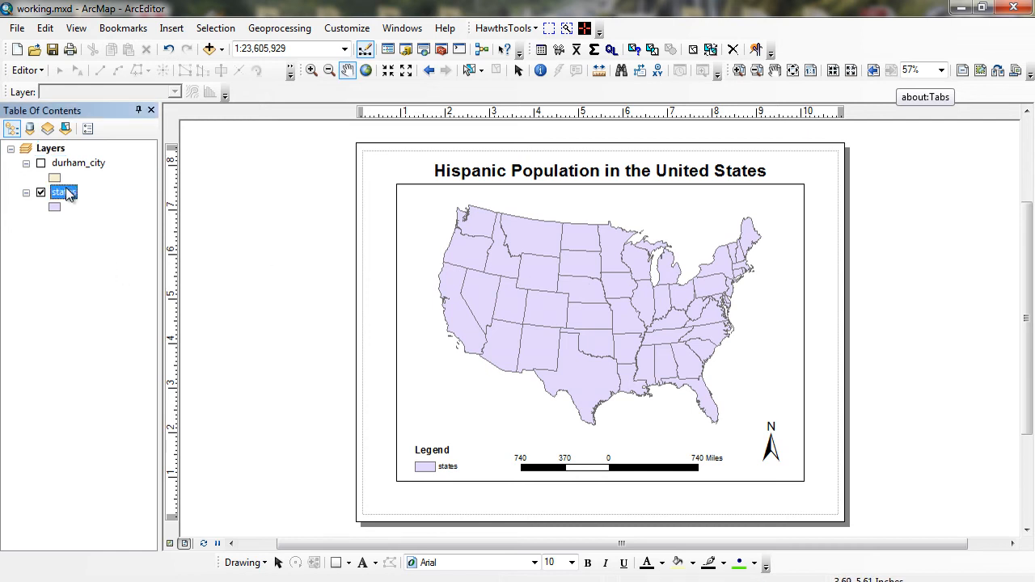
Check the states layer's source system GCS_North_American_1983 and expand the NAD 1983 (Meters) state plane systems
double_click(63, 191)
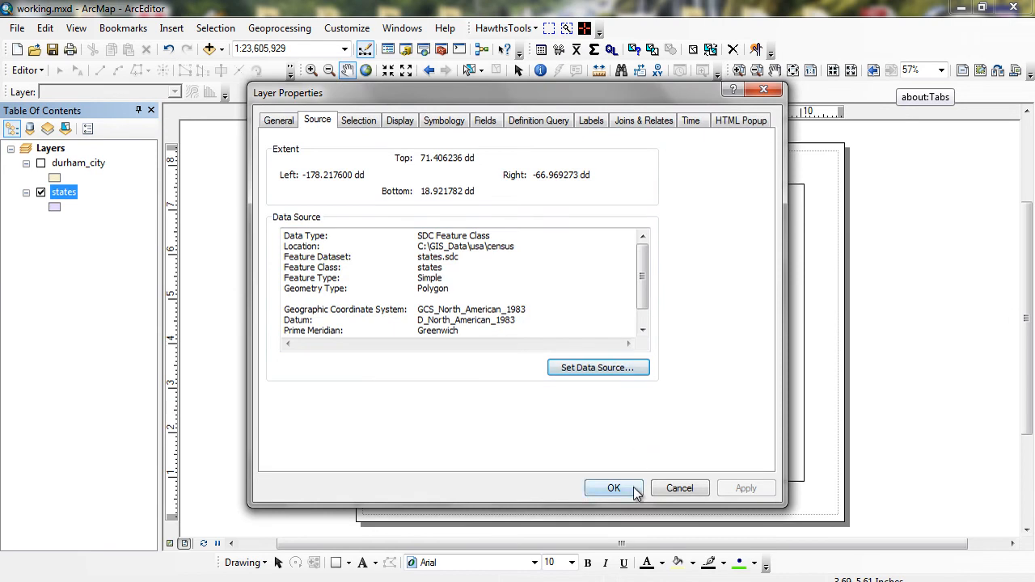
left_click(613, 489)
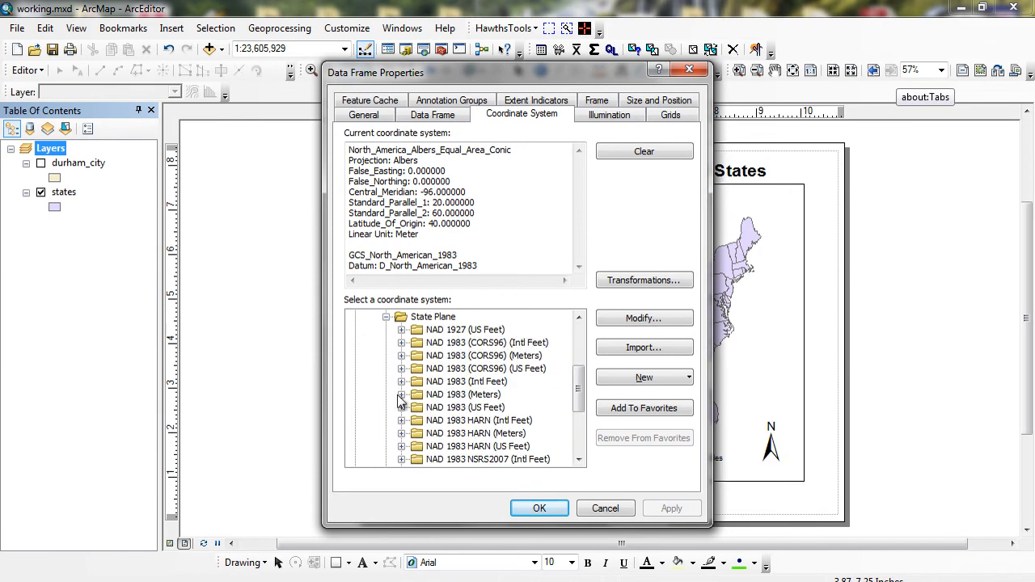
left_click(402, 408)
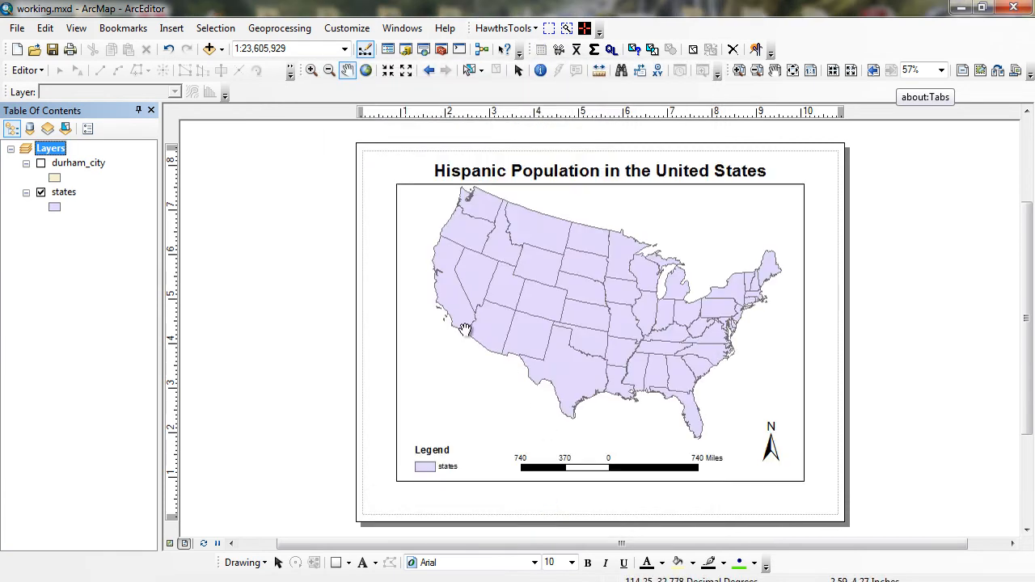
mouse_move(120, 142)
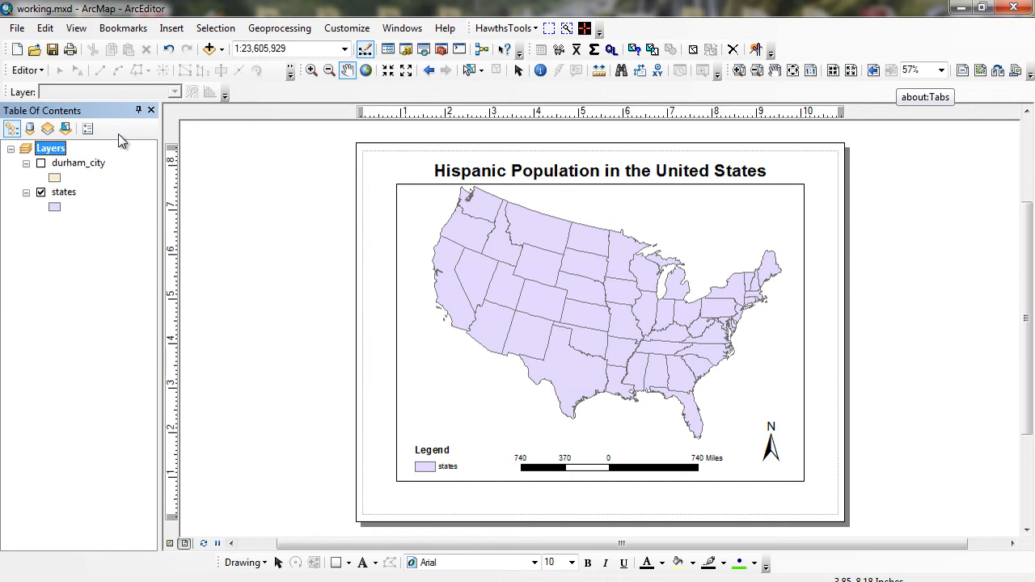
mouse_move(245, 186)
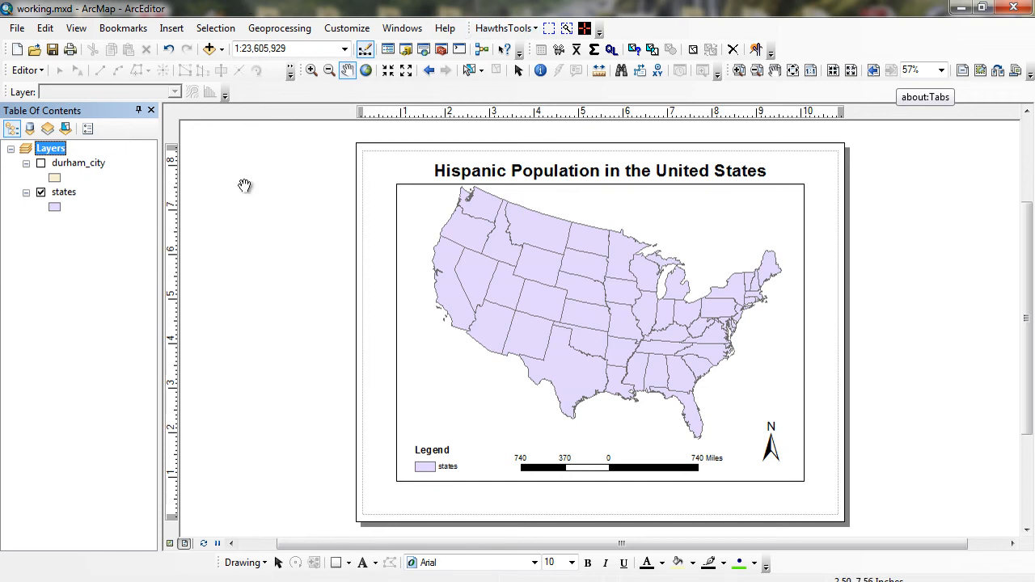
Zoom into the Carolinas and bring up the data frame options showing NAD 1983 State Plane North Carolina (Feet)
left_click(311, 69)
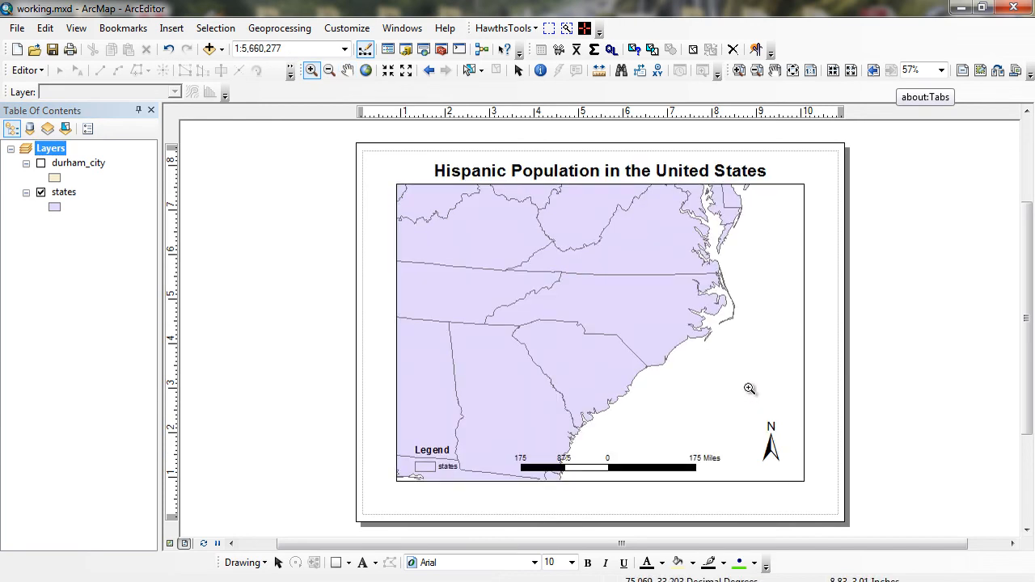
right_click(51, 147)
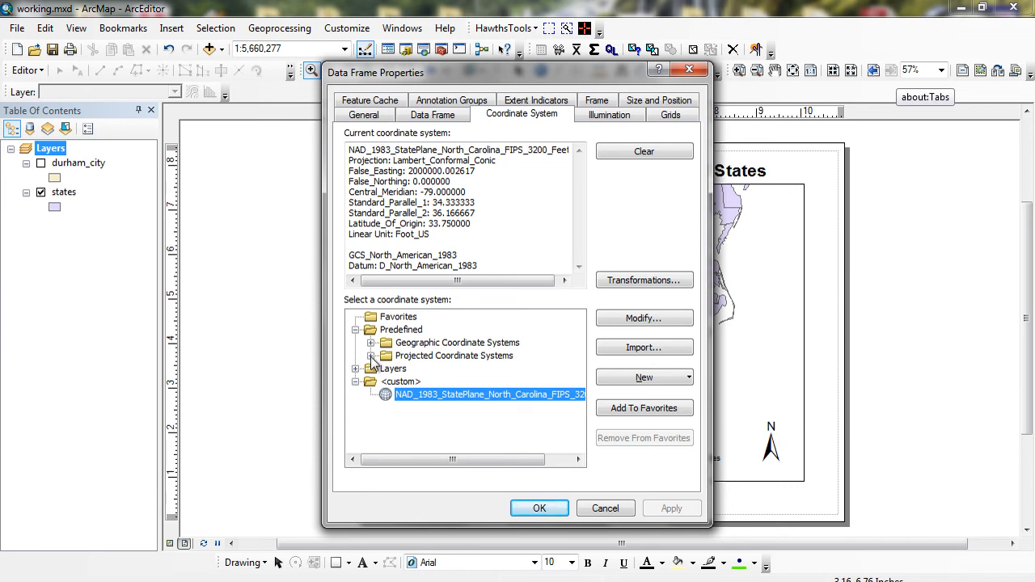
Browse the projected coordinate systems toward a North America conic projection for the data frame
left_click(372, 356)
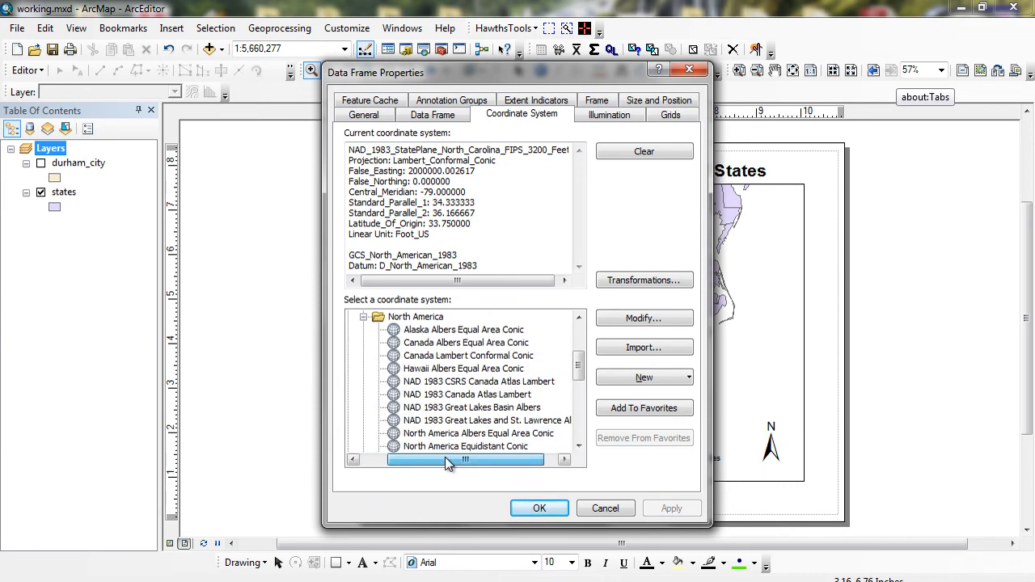
scroll("down", 3)
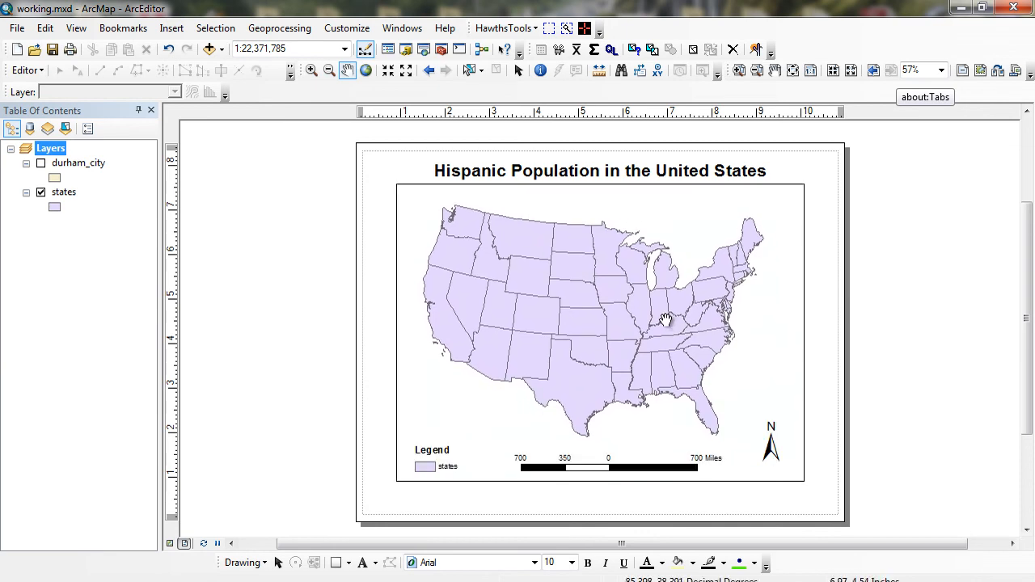
mouse_move(676, 309)
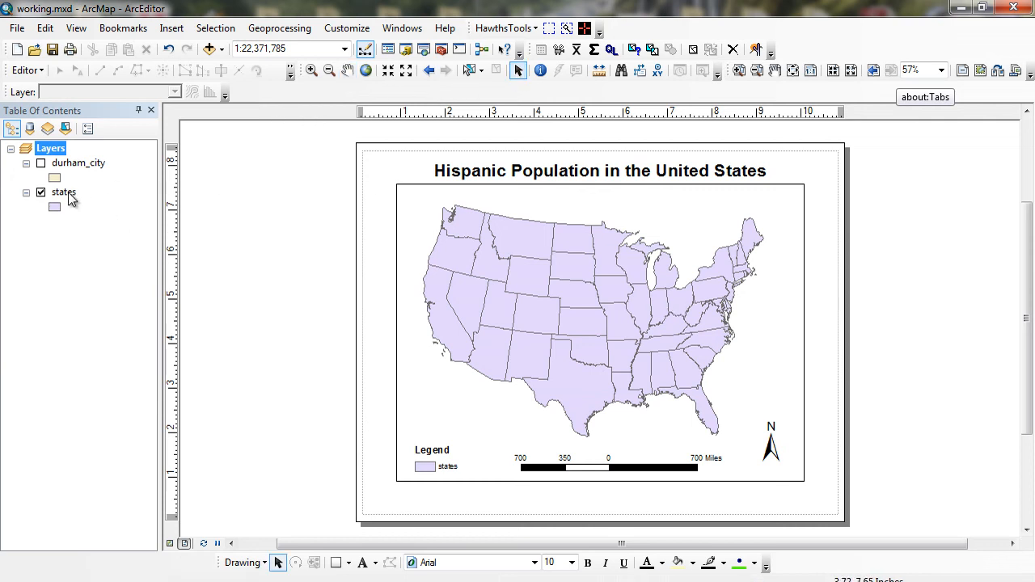
Switch the states layer symbology to Quantities > Graduated colors and list the value fields
double_click(63, 191)
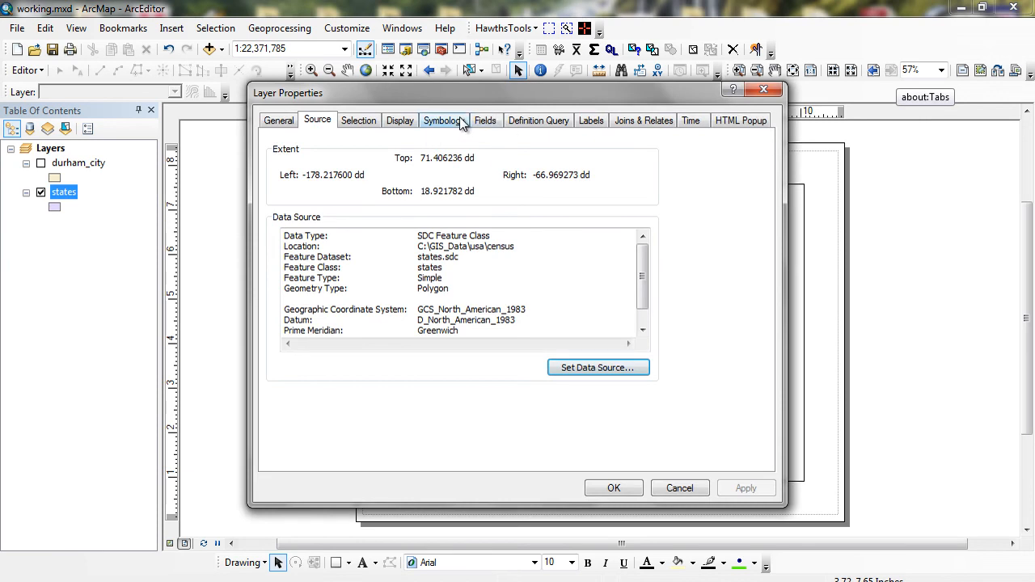
left_click(443, 120)
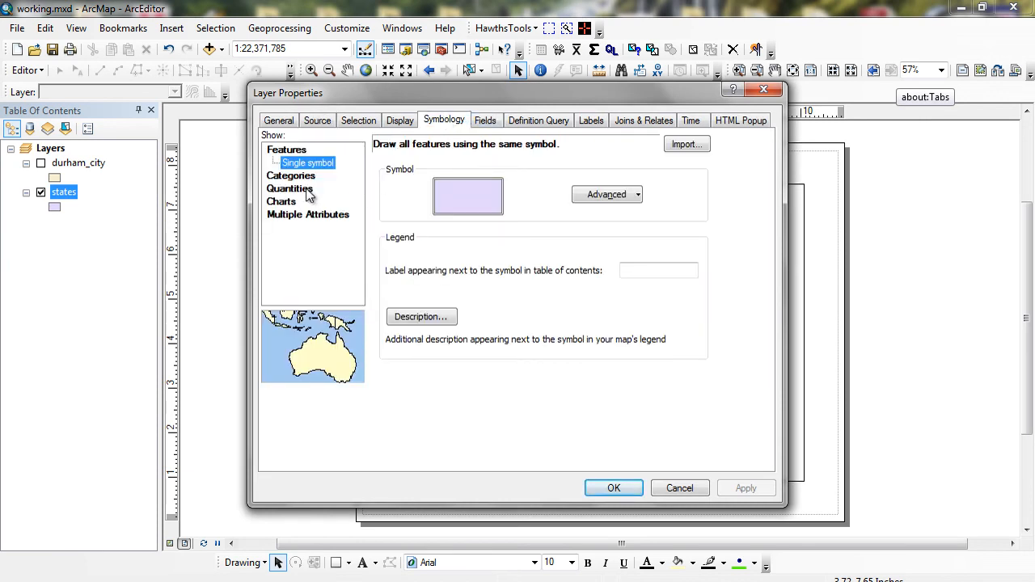
left_click(314, 187)
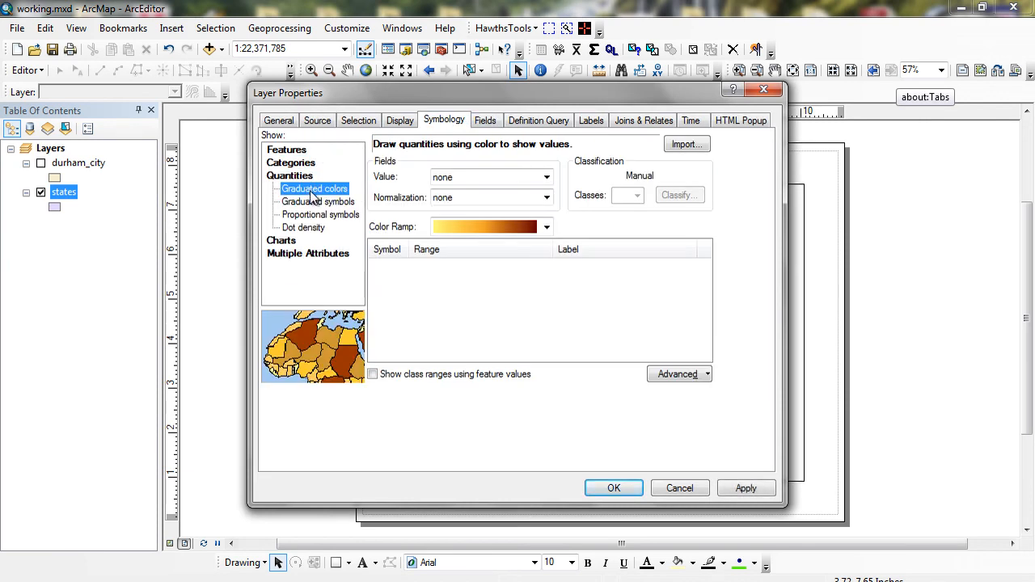
left_click(547, 176)
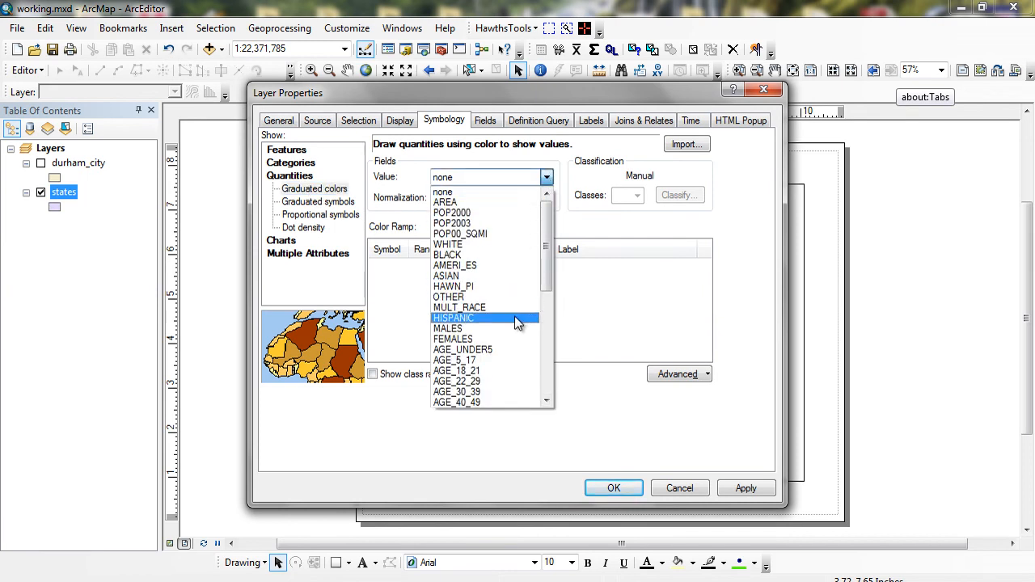
left_click(453, 317)
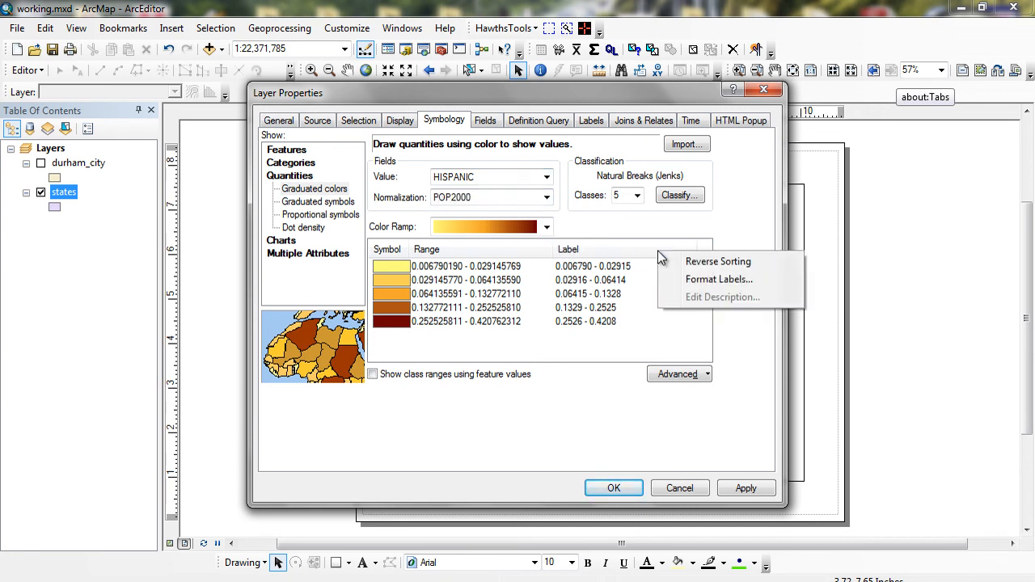
mouse_move(719, 278)
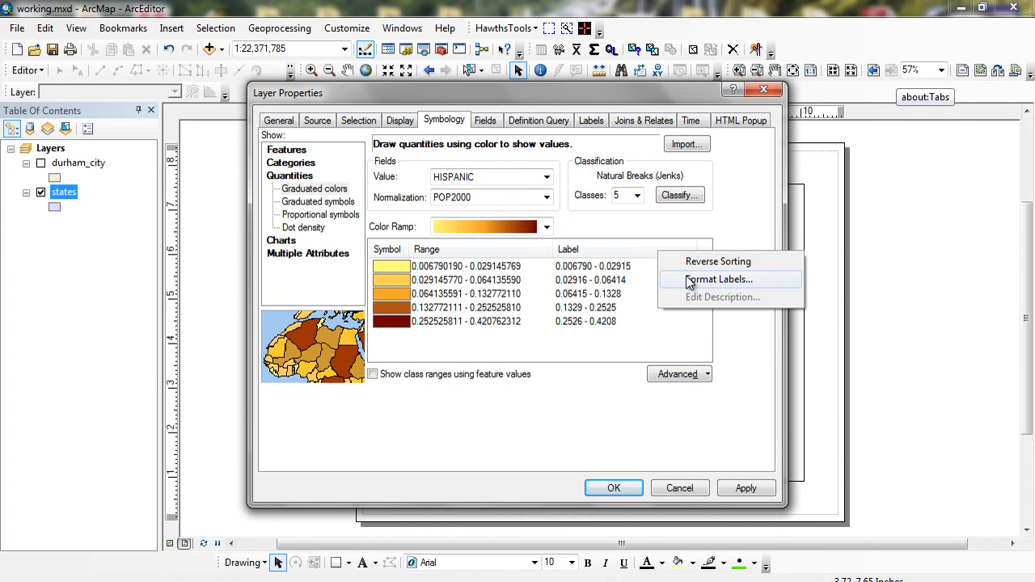
Format the class labels as percentages from fractions with 2 decimals, e.g. 0.68% - 2.91%
left_click(718, 278)
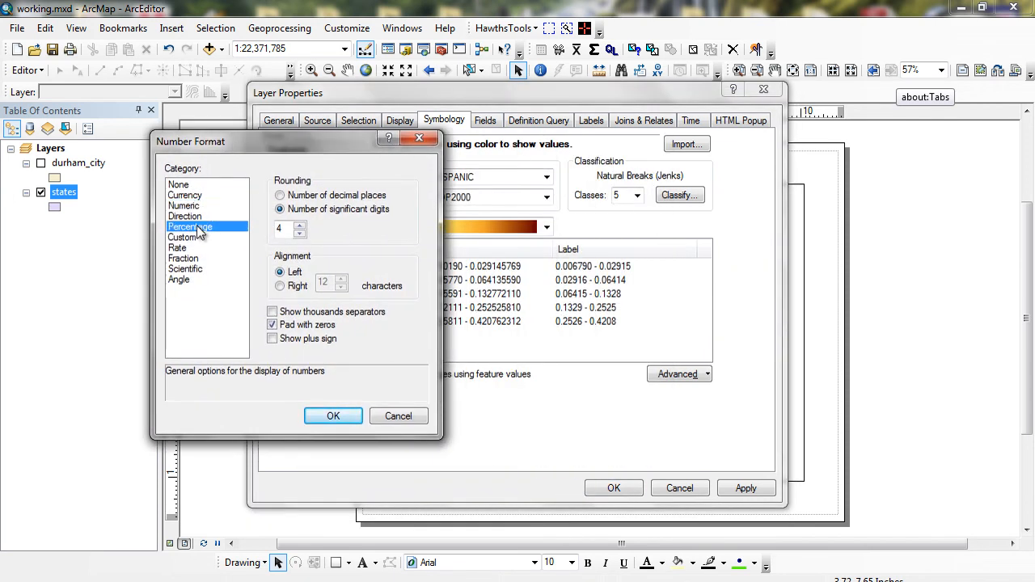
left_click(189, 226)
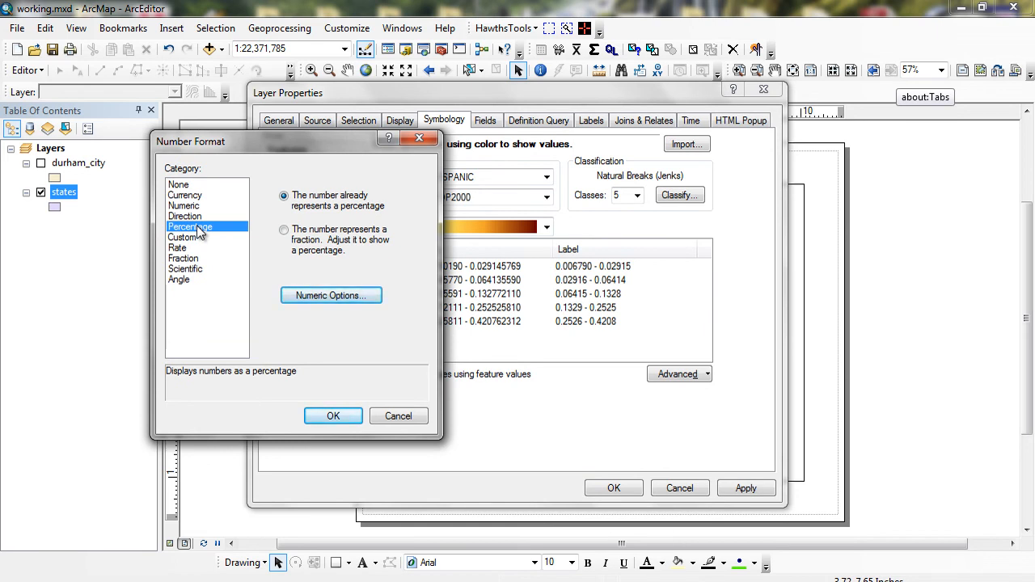
mouse_move(236, 233)
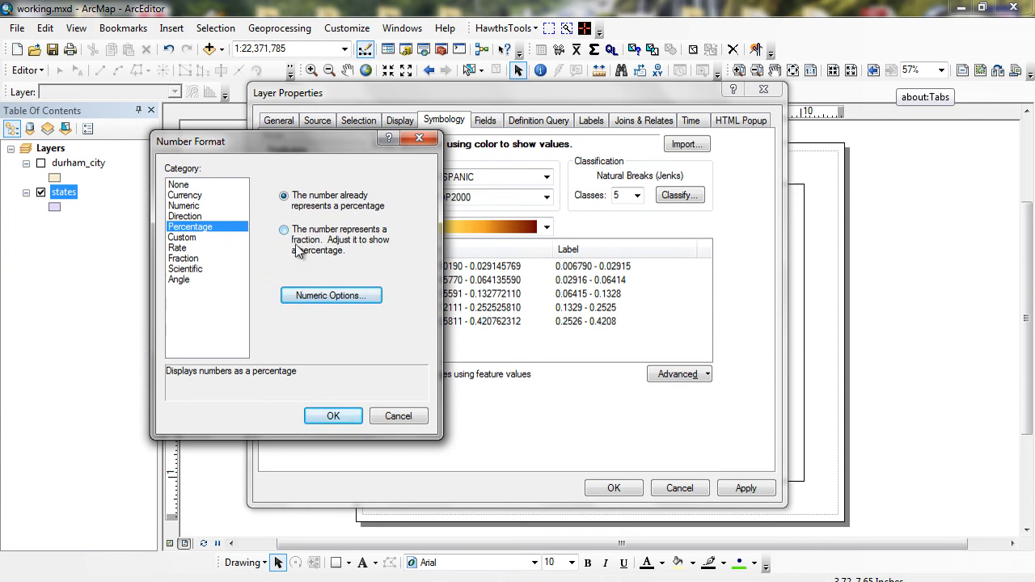
left_click(283, 229)
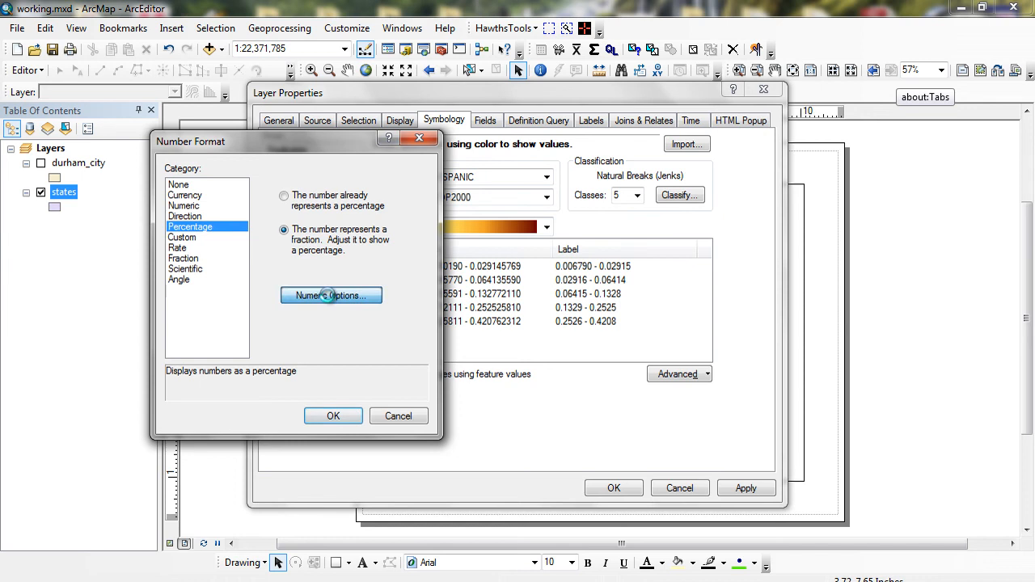
left_click(330, 294)
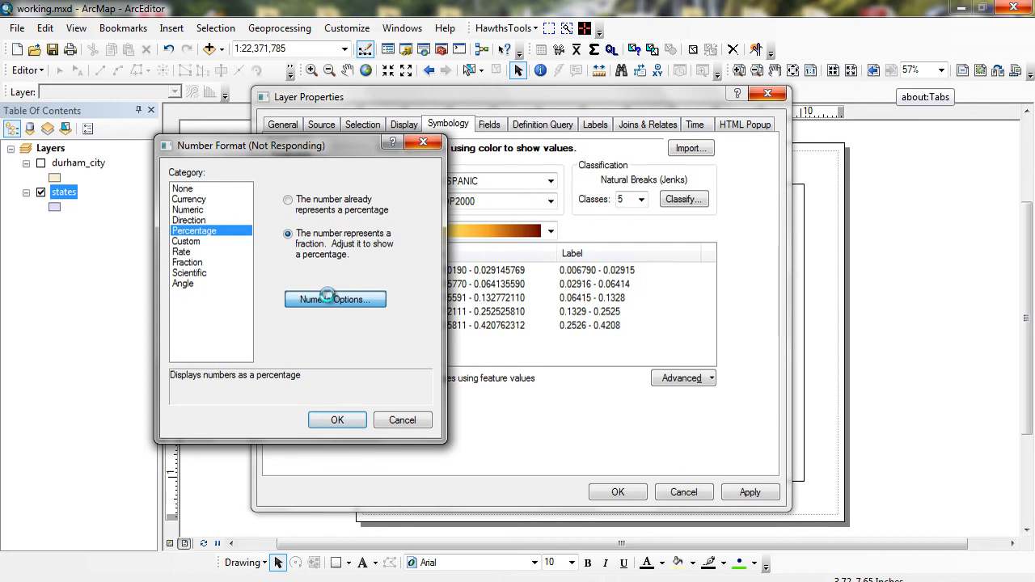
left_click(335, 299)
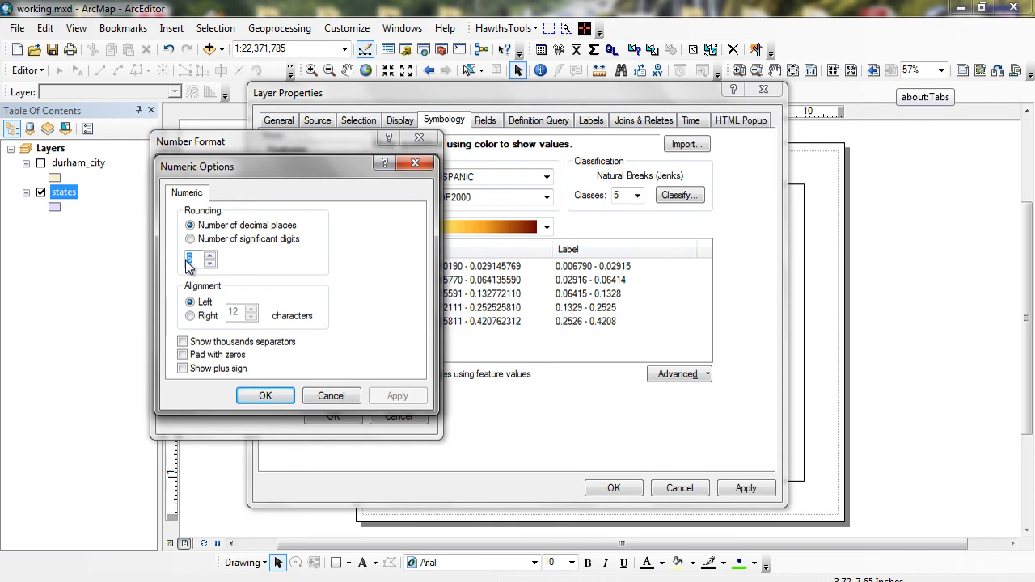
left_click(266, 395)
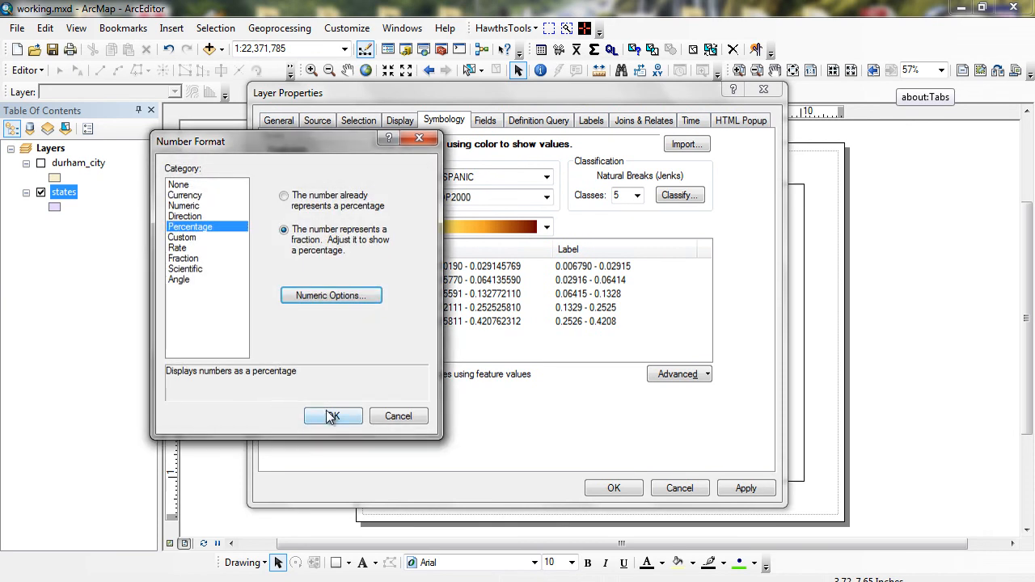
left_click(333, 415)
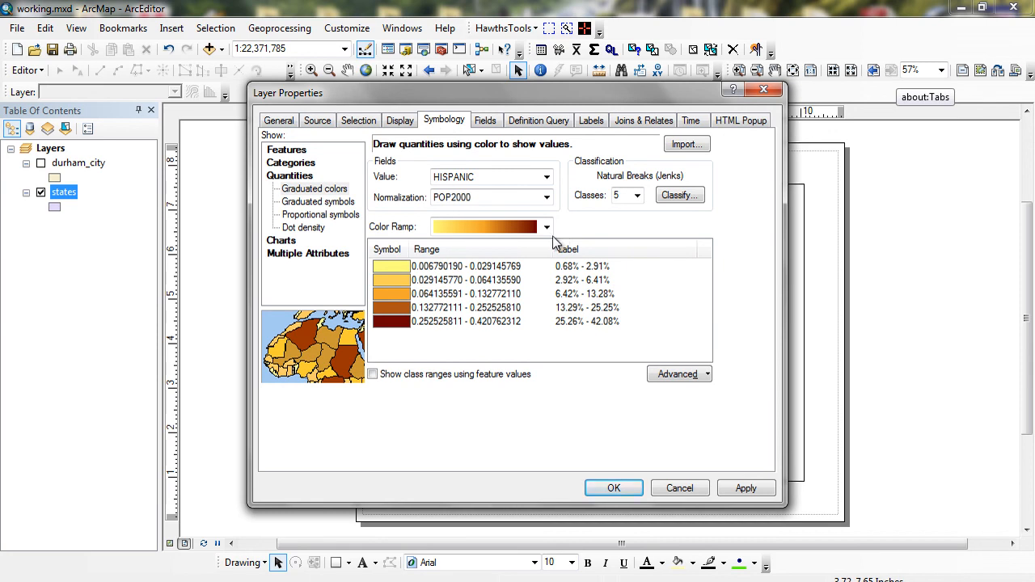
Choose a green colour ramp for the five classes and finish editing the percentage labels
left_click(547, 226)
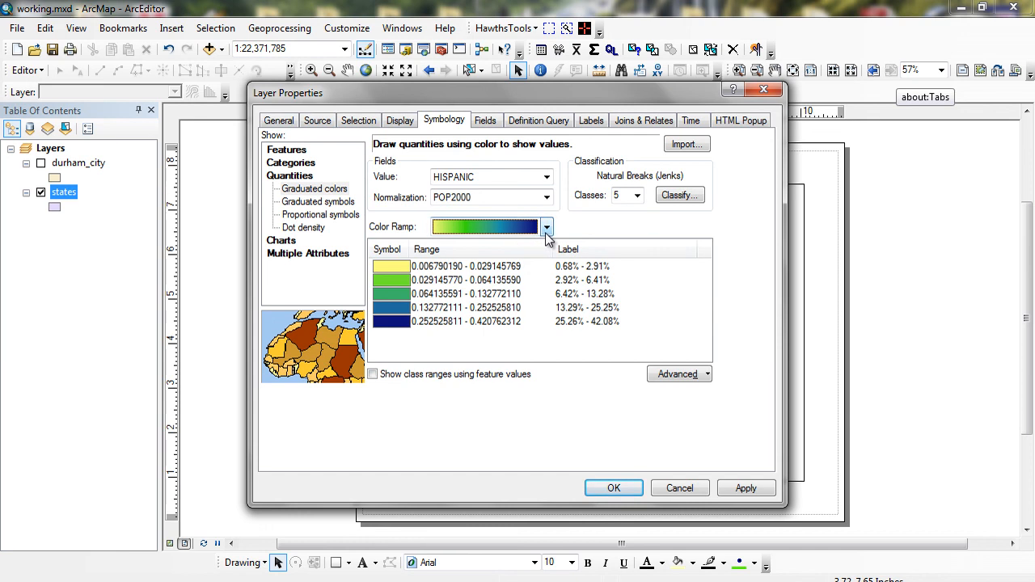
left_click(546, 226)
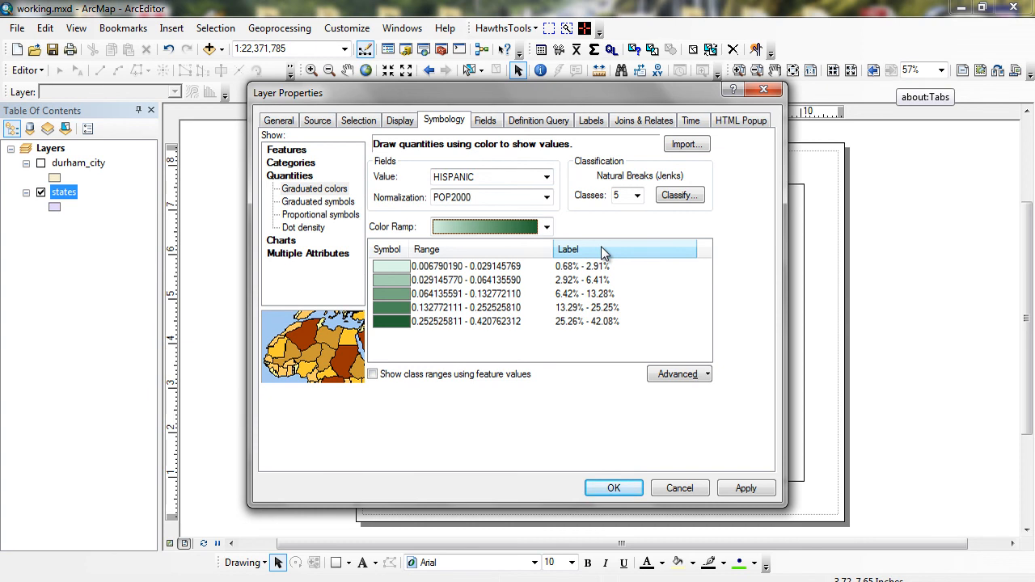
left_click(614, 489)
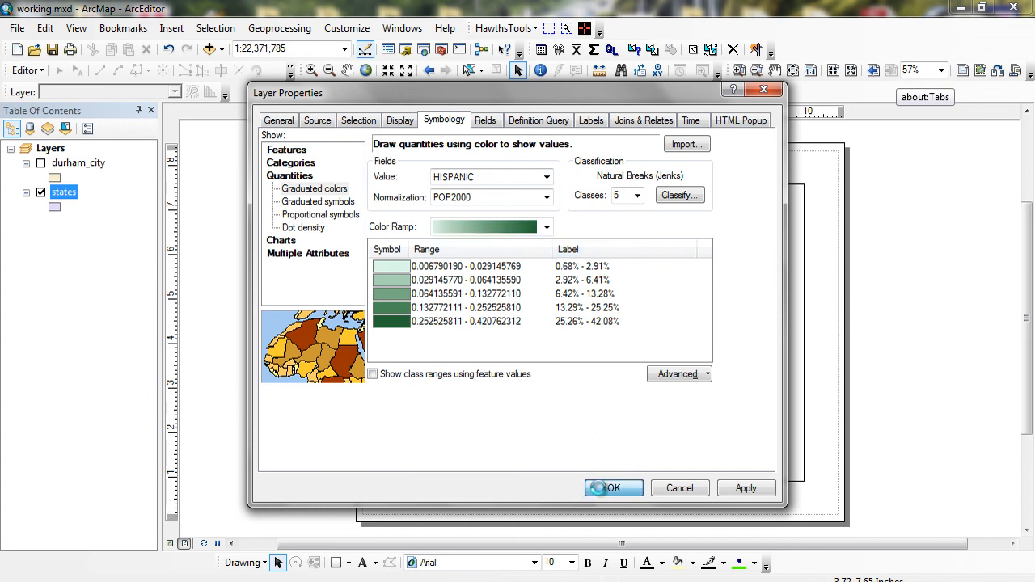
Apply the green percentage classes, rename the HISPANIC / POP2000 heading to '% Hispanic', and select the layout legend
left_click(612, 488)
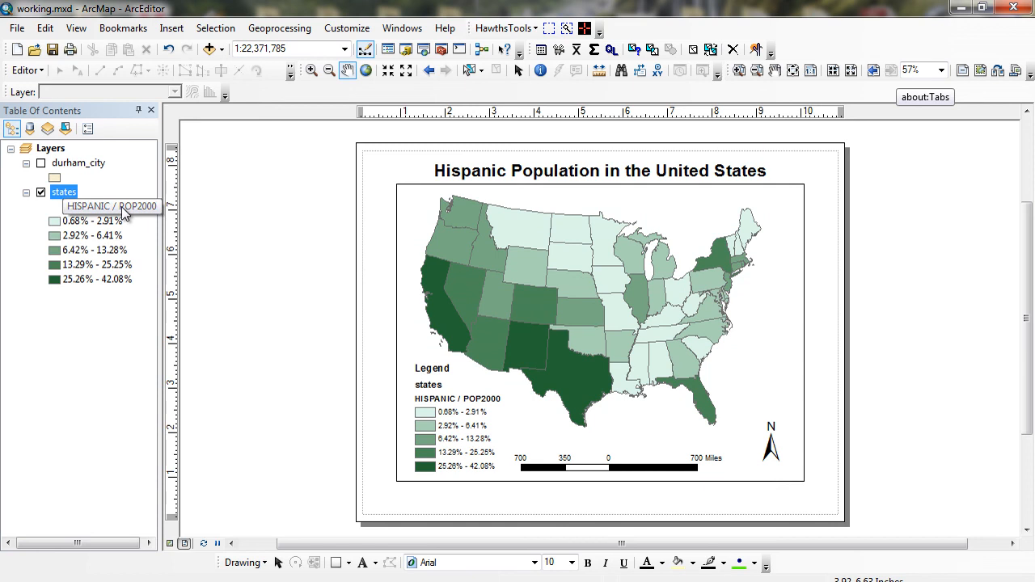
left_click(110, 207)
type("% Hispanic")
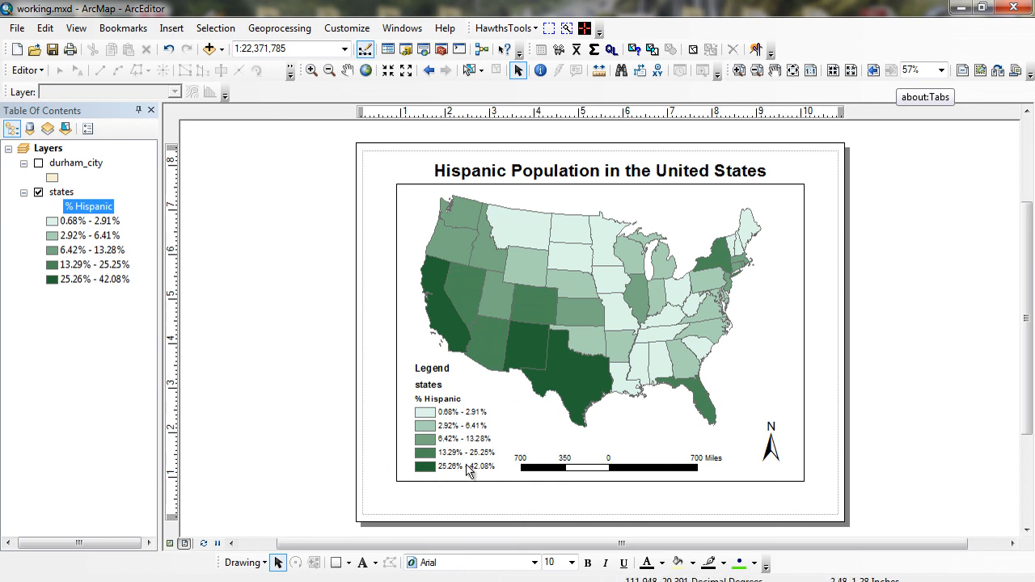
mouse_move(635, 356)
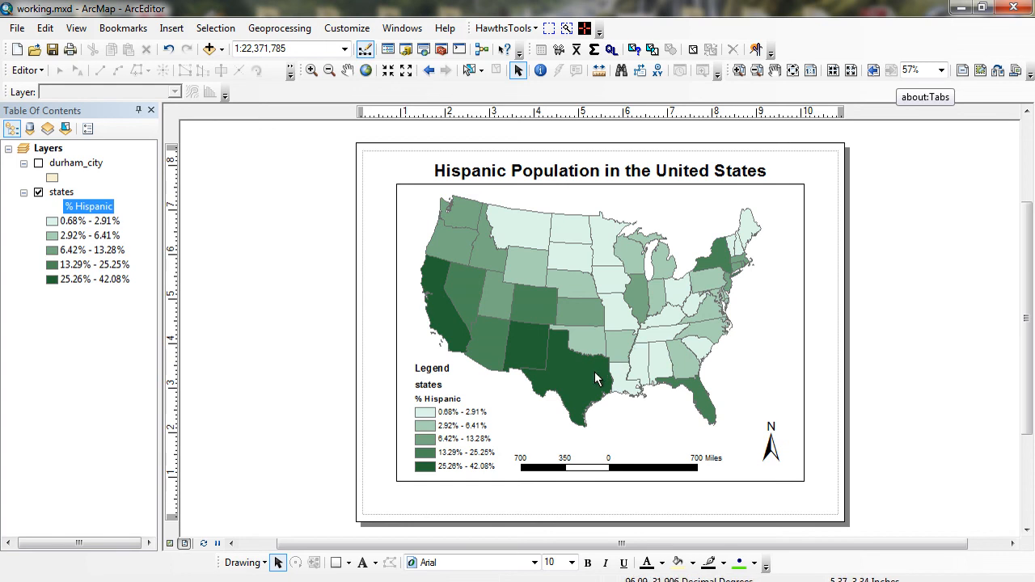
mouse_move(452, 413)
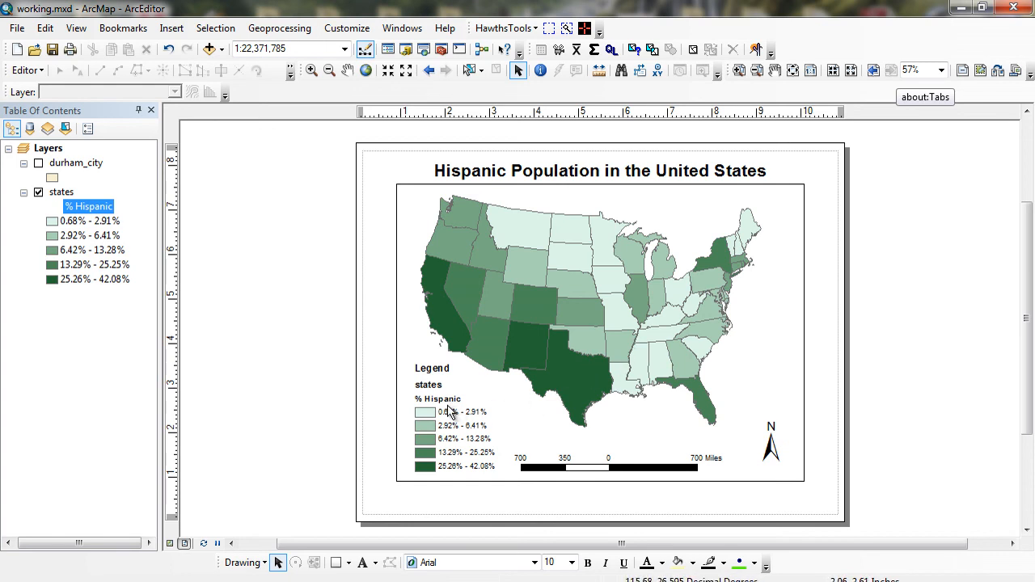
left_click(450, 408)
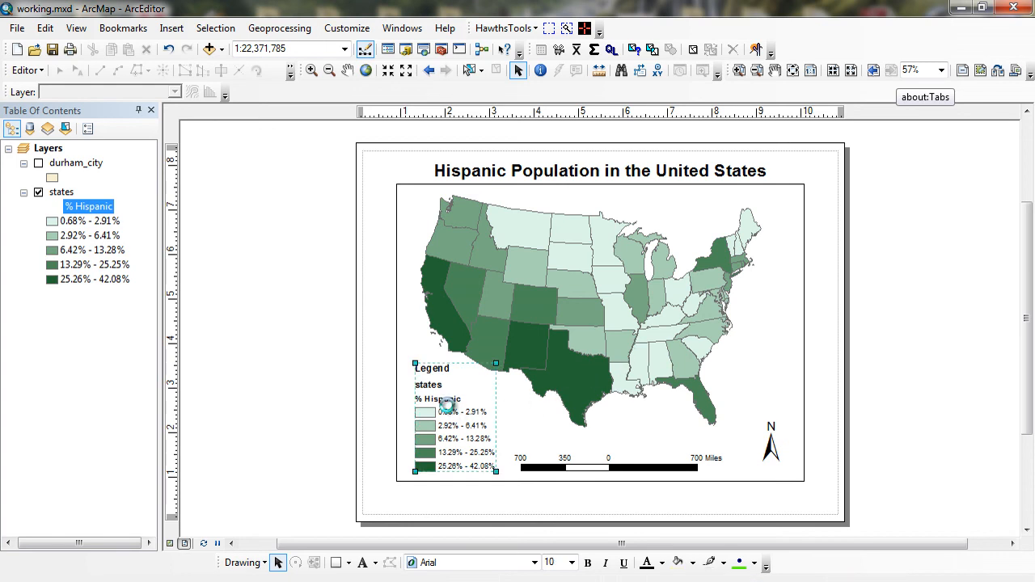
Restyle the states legend item as Horizontal with Heading and Labels, hiding the layer name
double_click(438, 398)
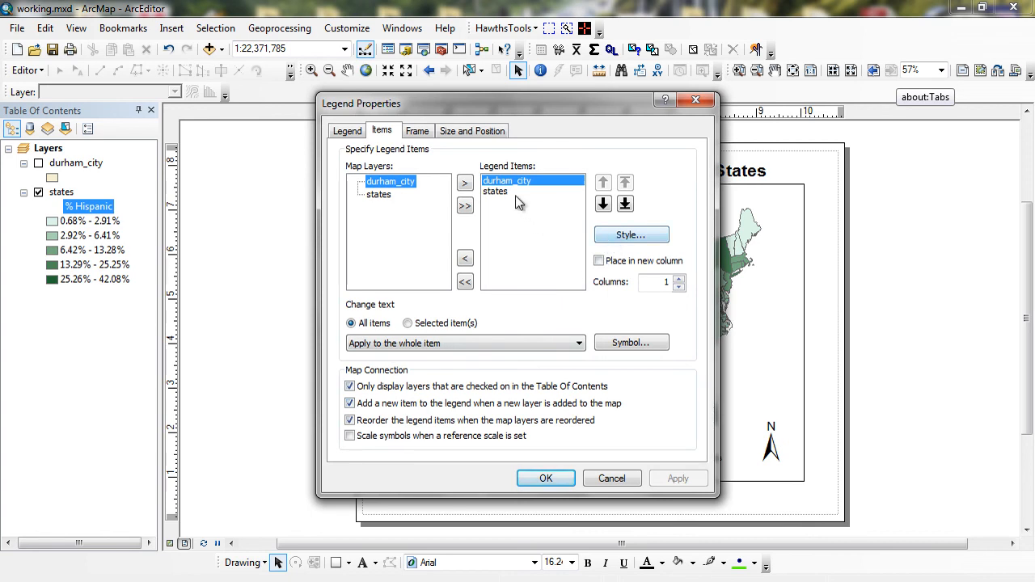
left_click(495, 191)
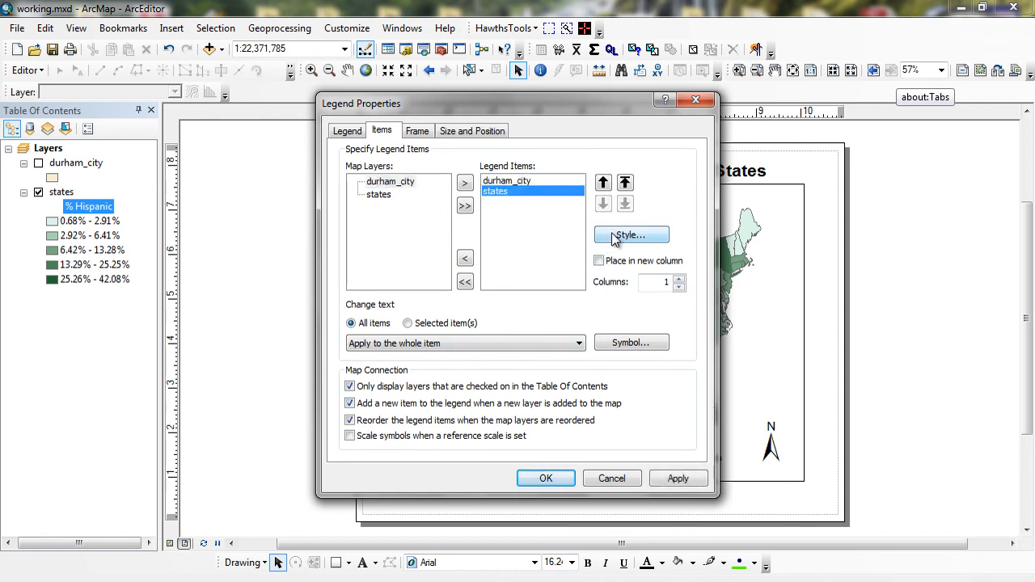
left_click(631, 235)
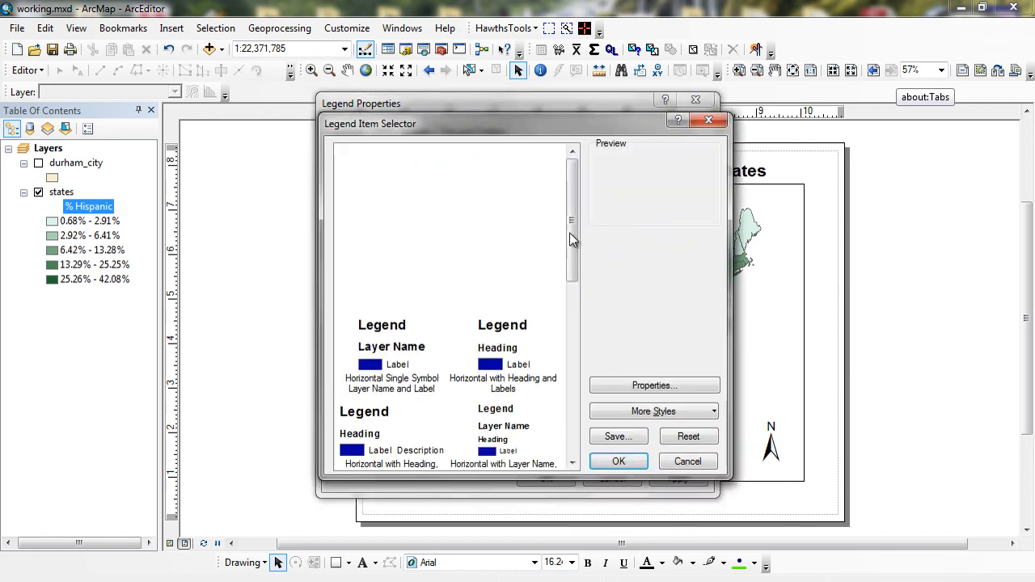
scroll("down", 3)
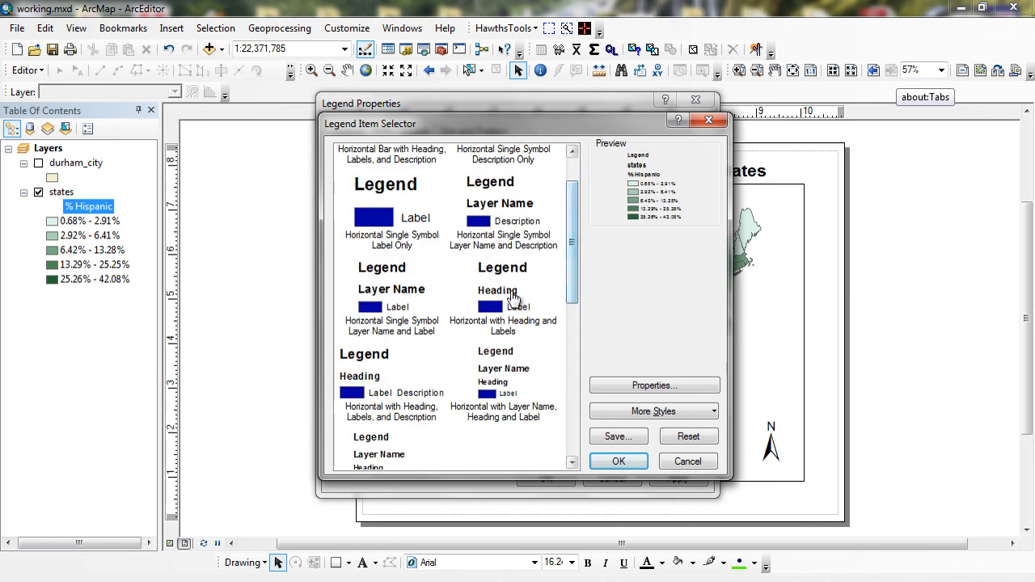
left_click(501, 299)
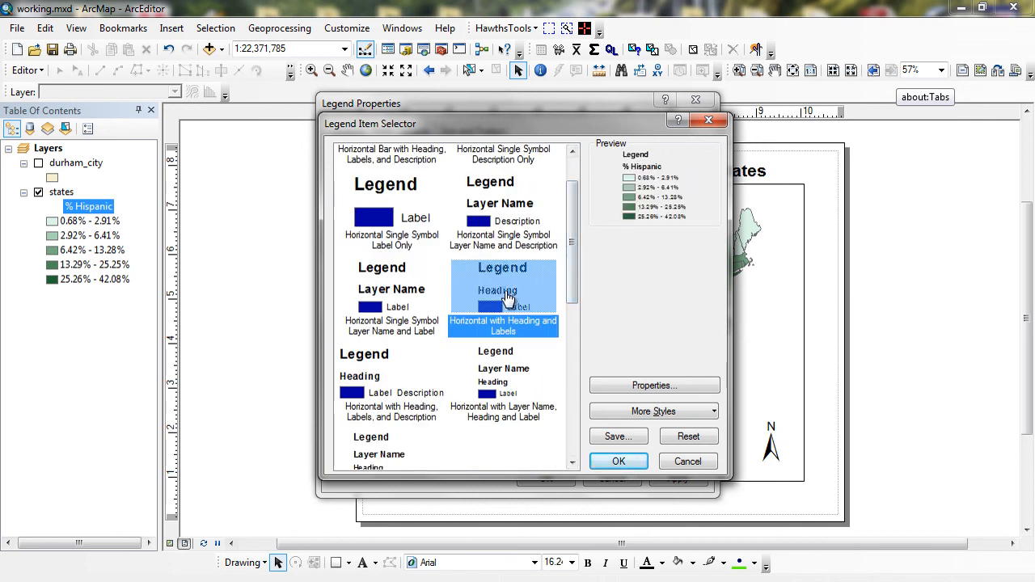
mouse_move(484, 297)
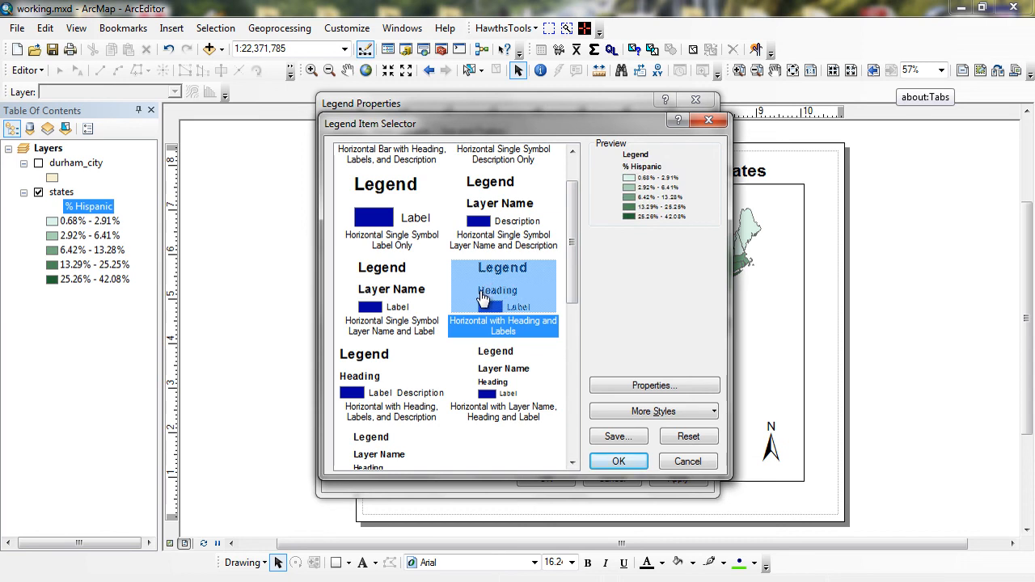
mouse_move(612, 450)
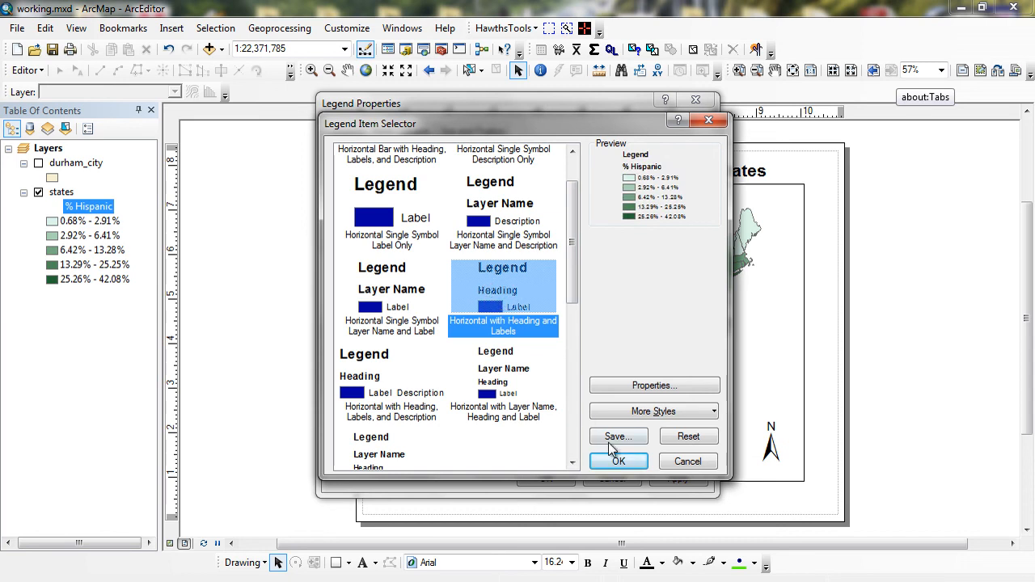
left_click(618, 461)
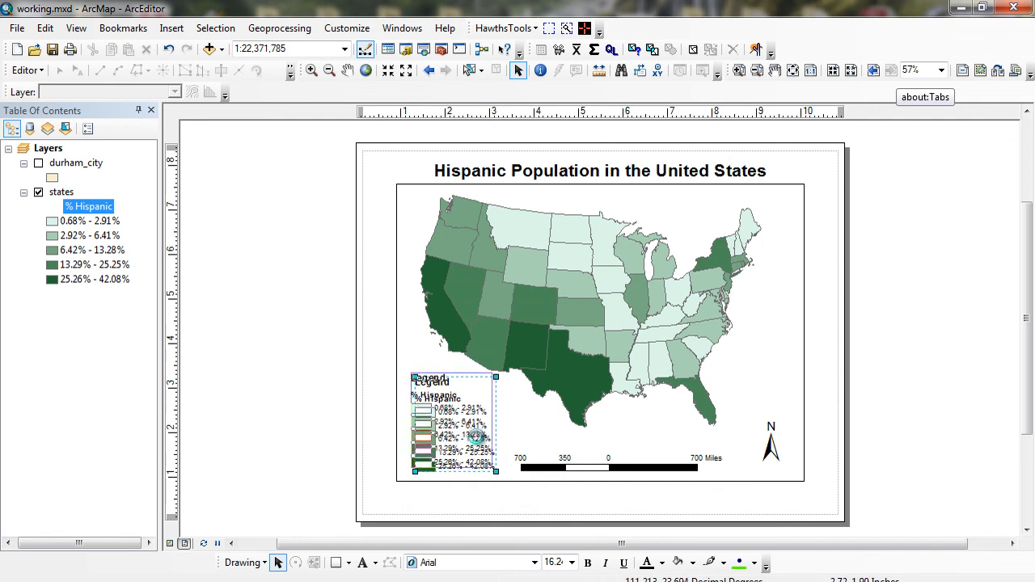
left_click(306, 295)
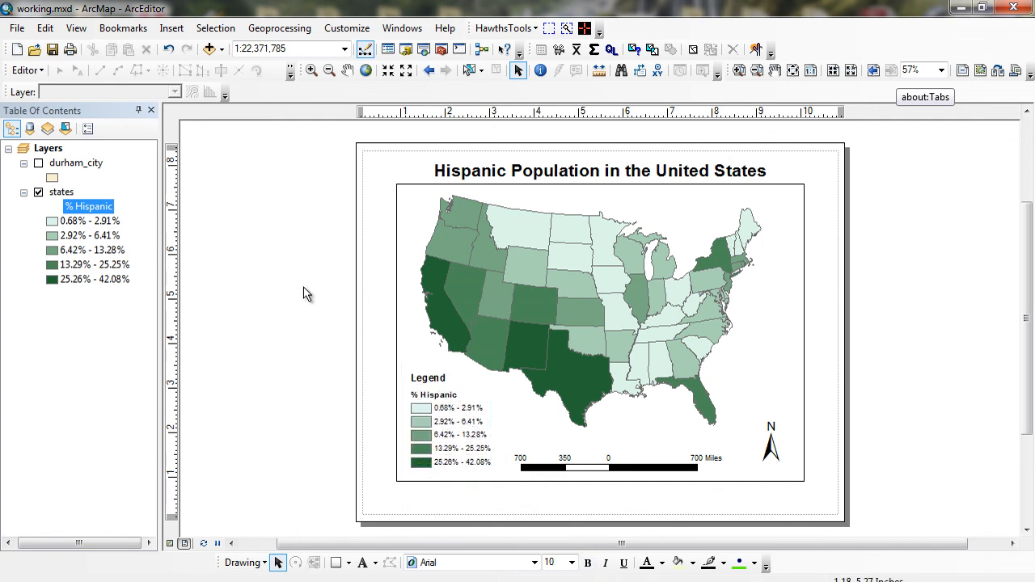
mouse_move(398, 317)
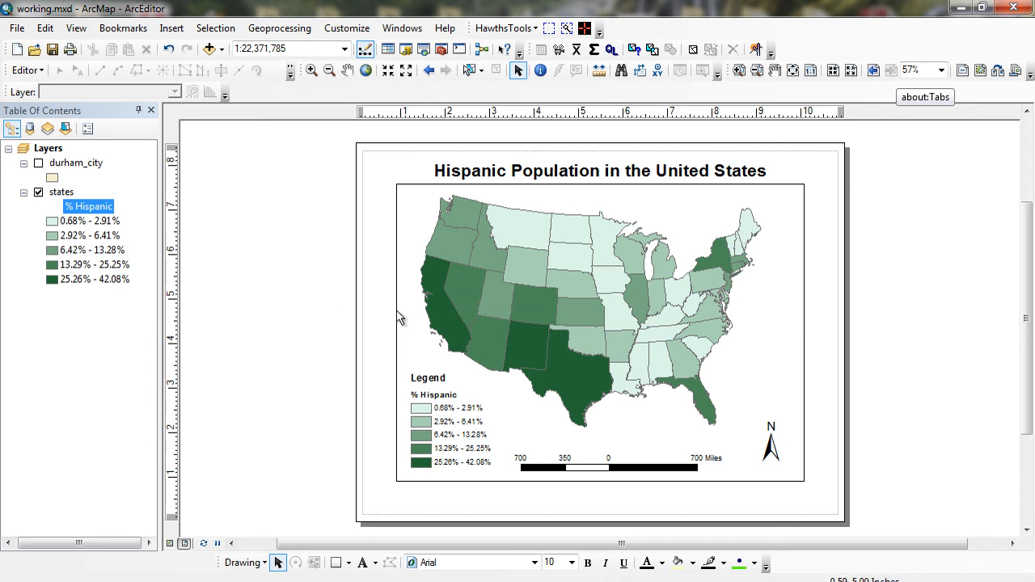
mouse_move(536, 357)
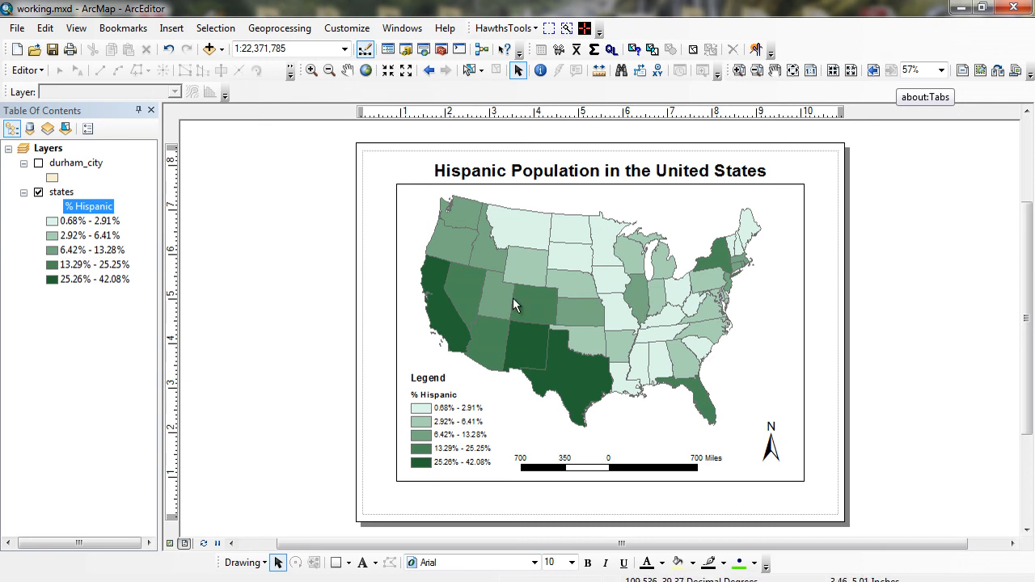
mouse_move(580, 348)
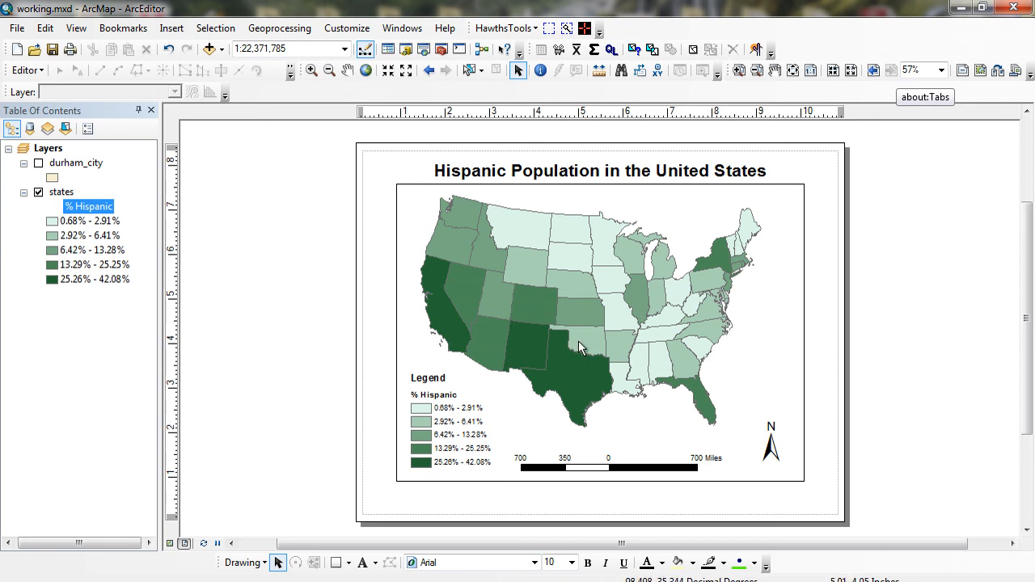
mouse_move(466, 317)
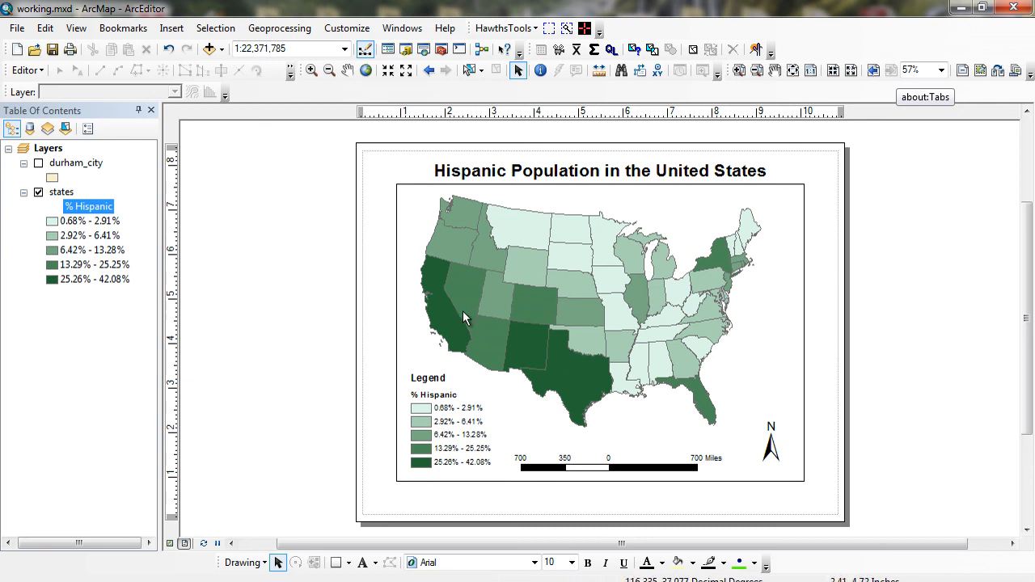
mouse_move(708, 301)
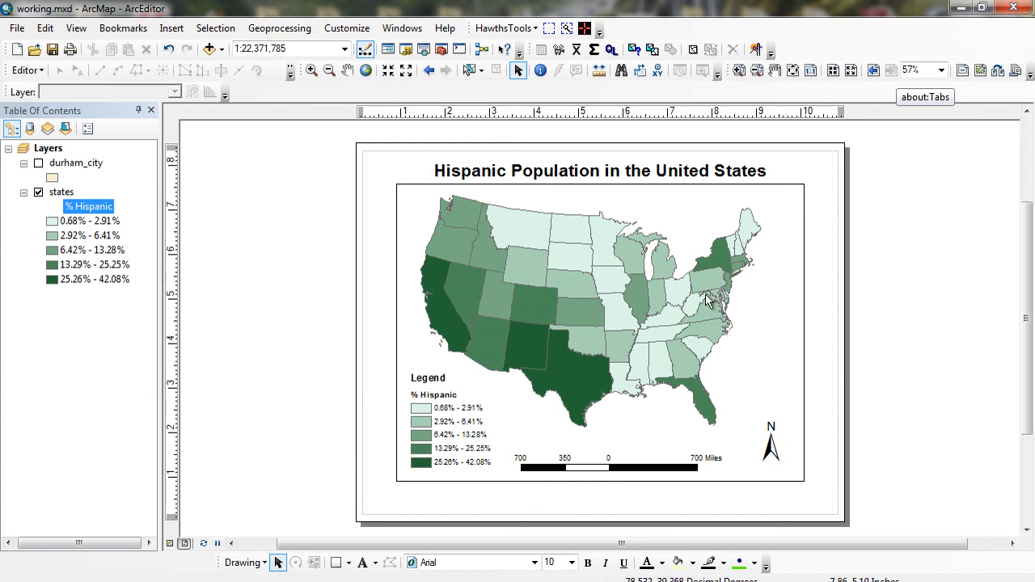
mouse_move(719, 421)
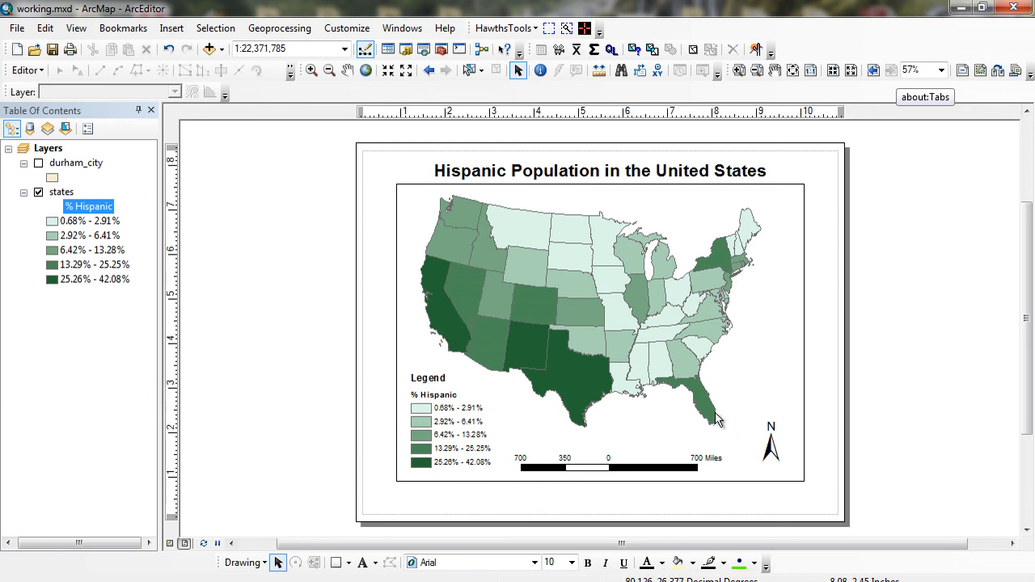
mouse_move(827, 464)
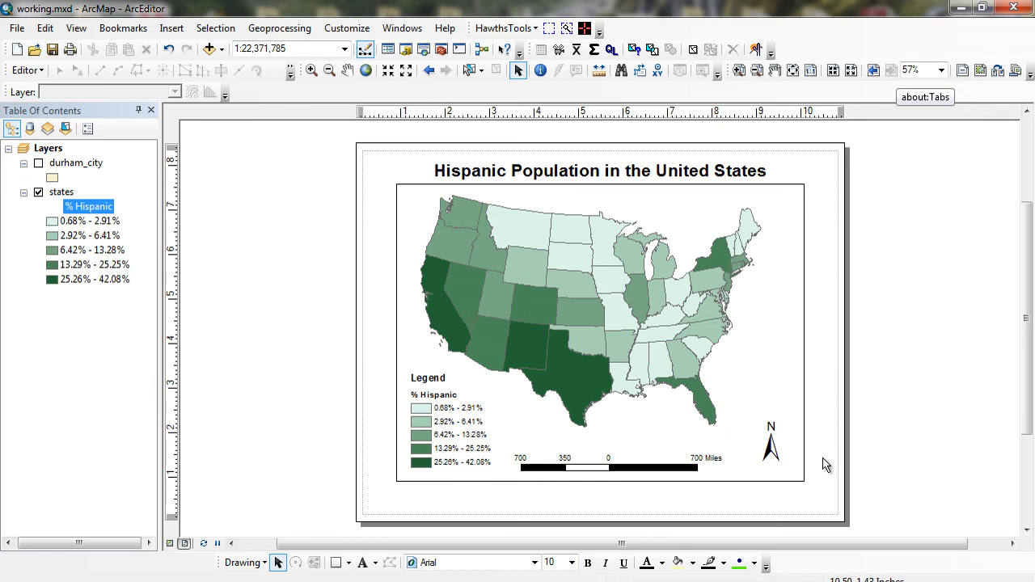